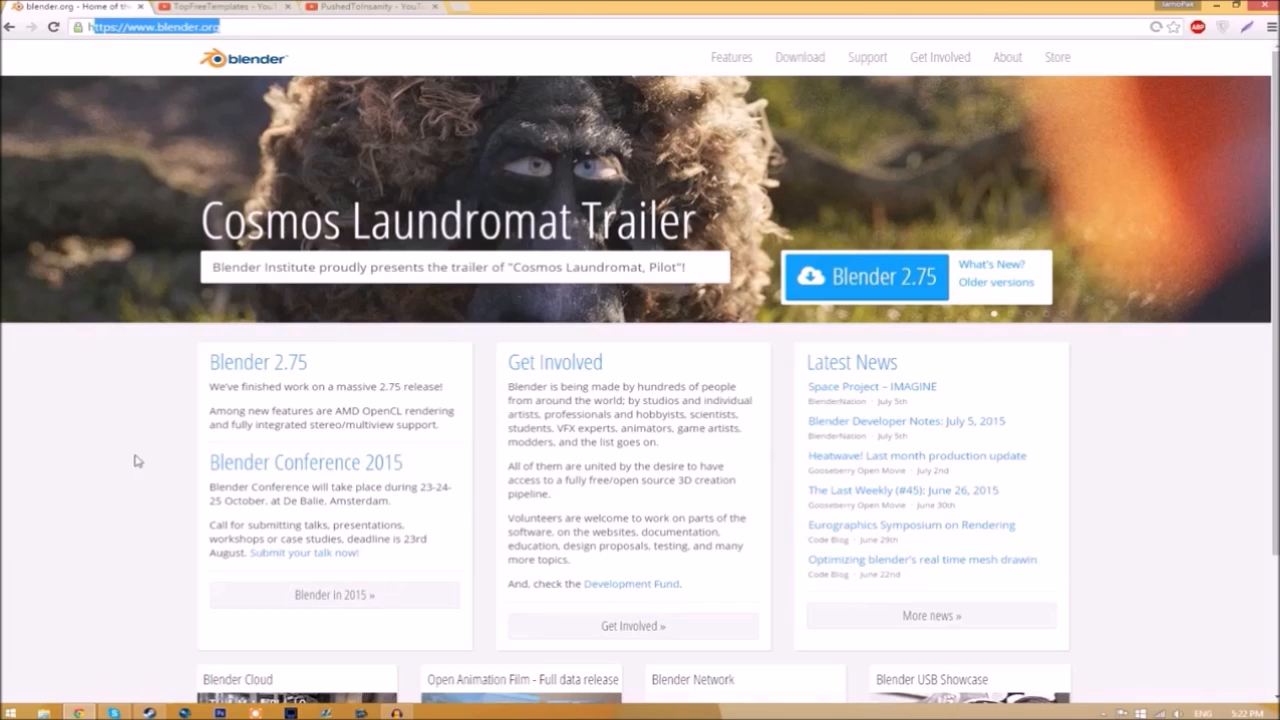
mouse_move(884, 276)
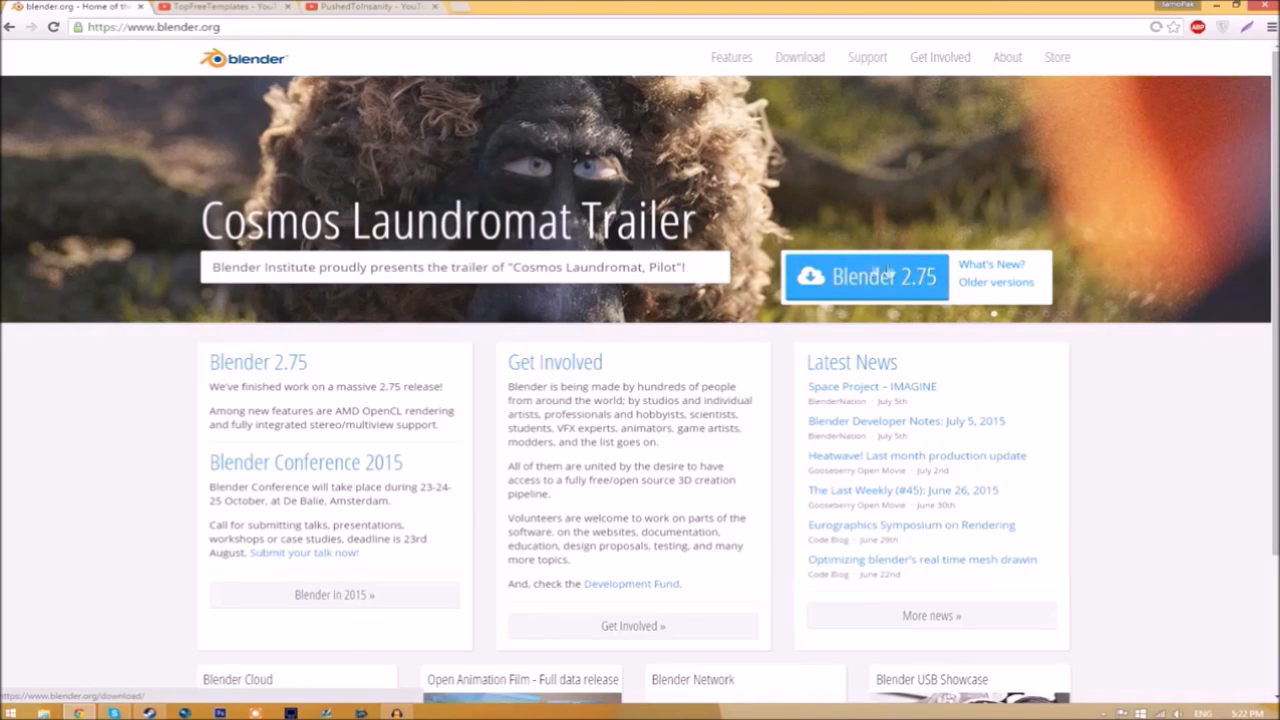
Go to the Blender 2.75 download page for Windows on blender.org.
click(864, 276)
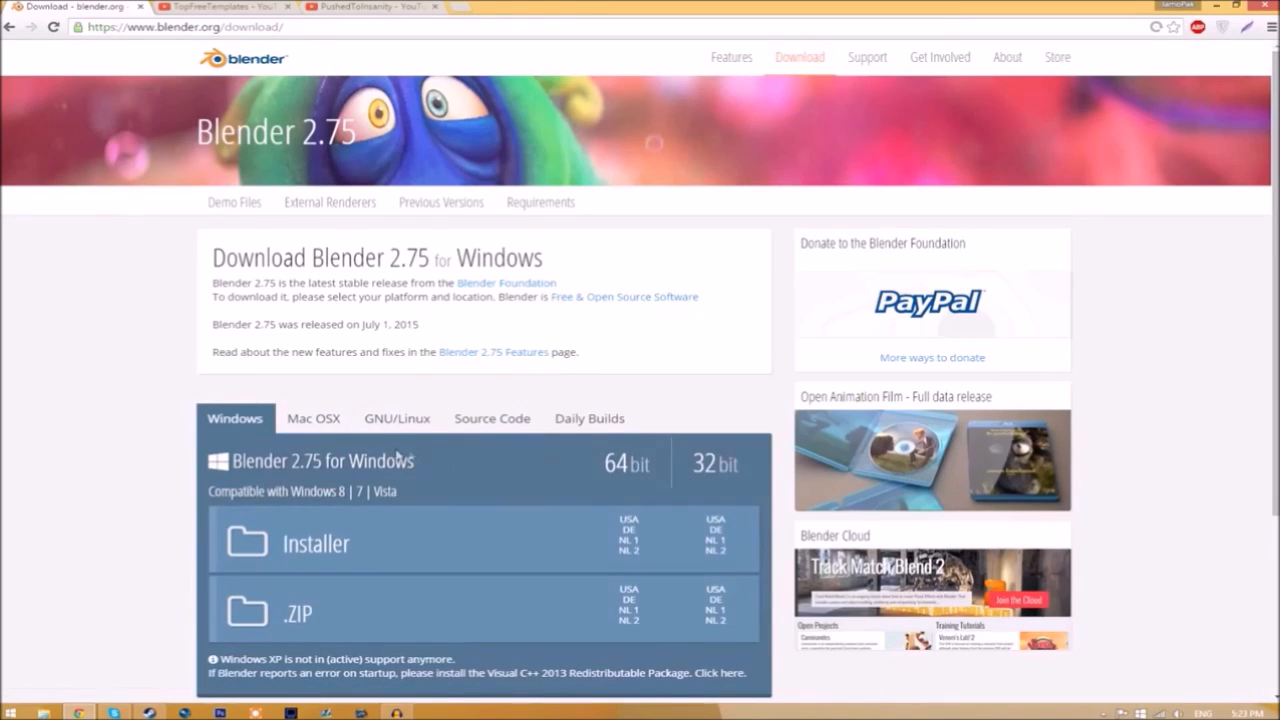
mouse_move(336, 444)
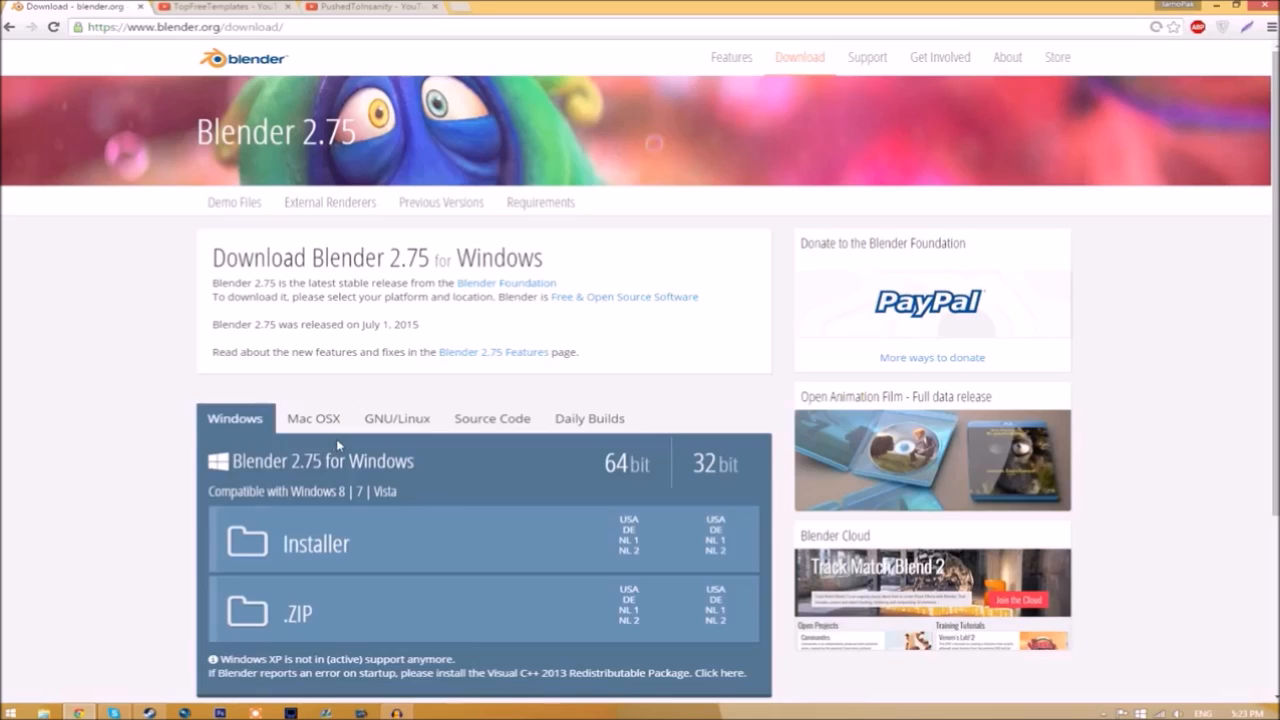
mouse_move(102, 560)
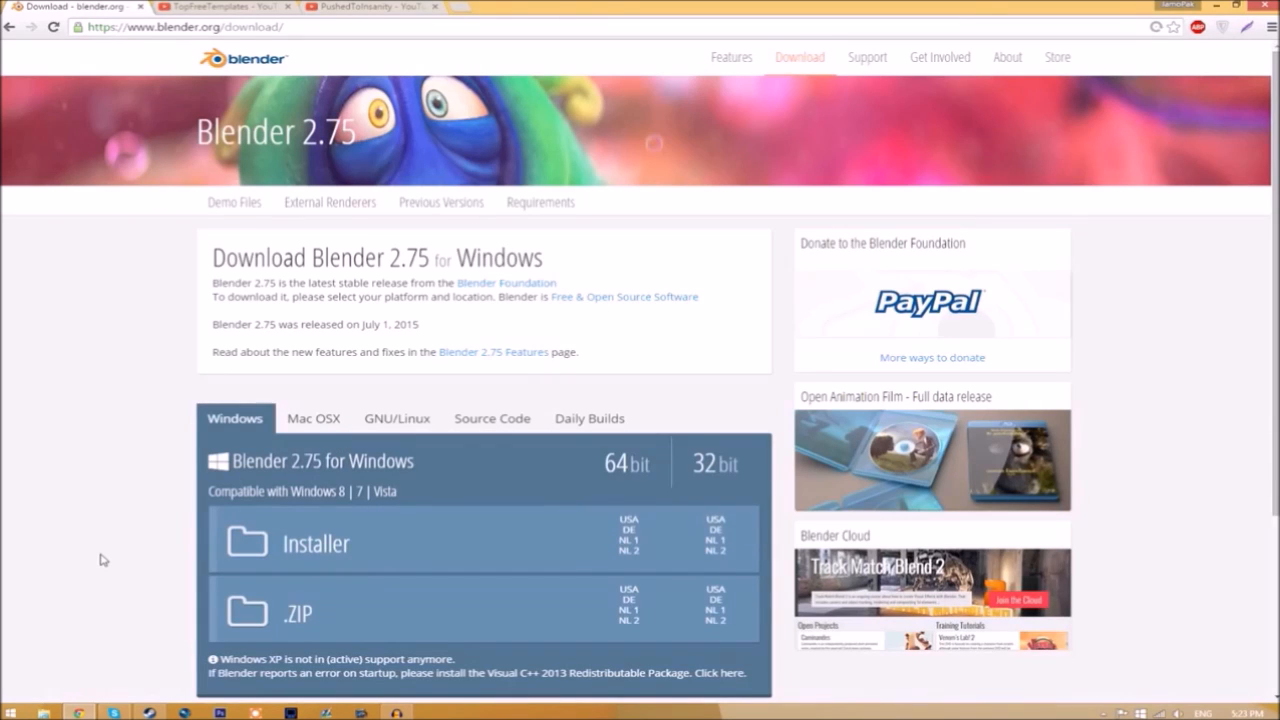
mouse_move(1098, 310)
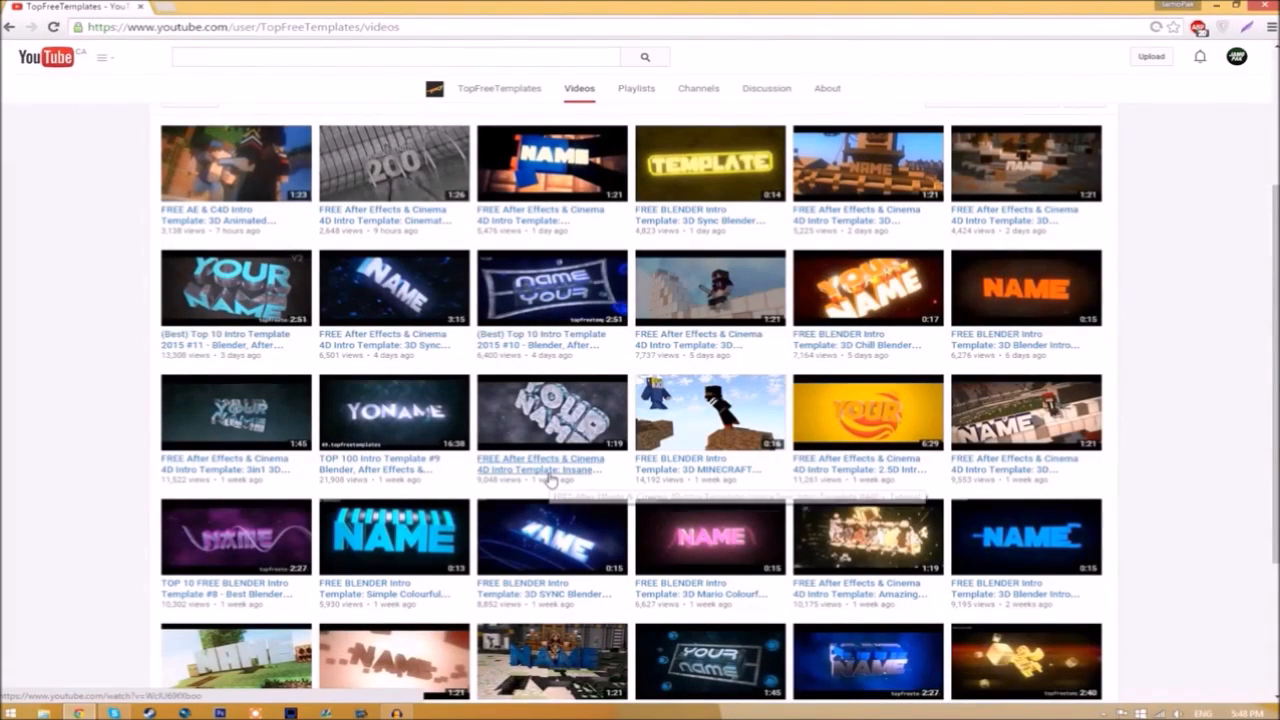
mouse_move(552, 480)
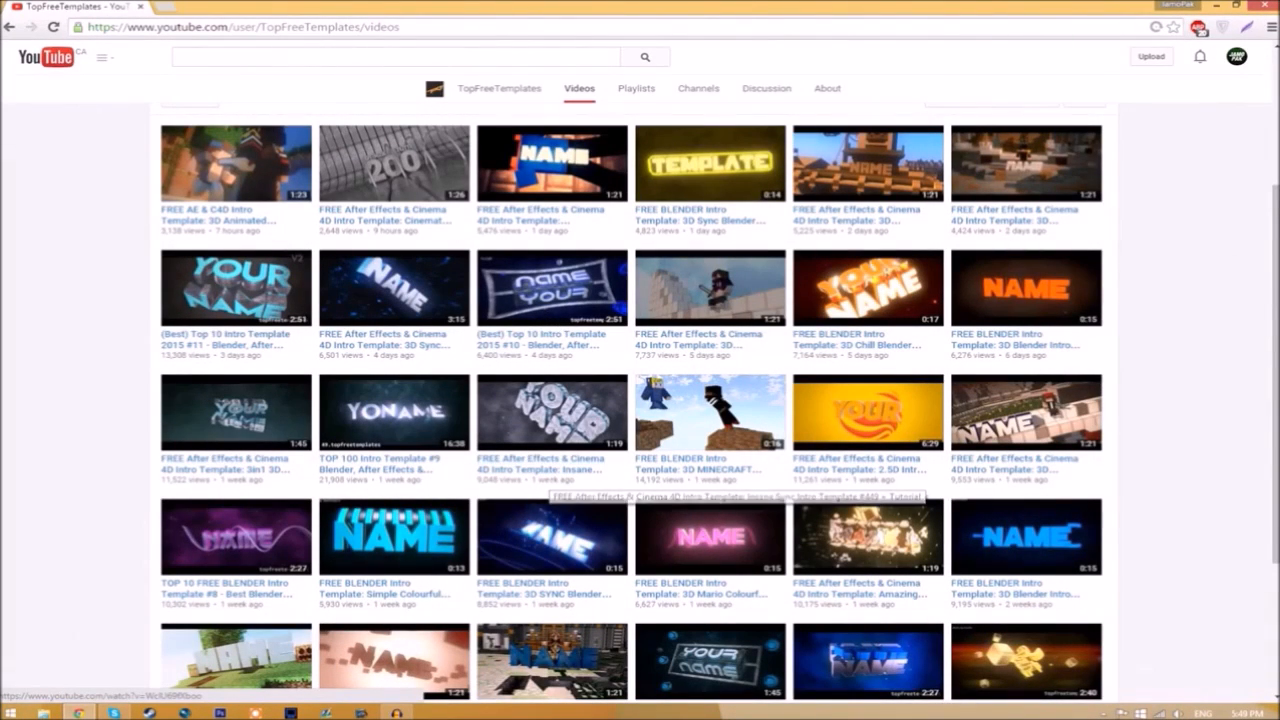
mouse_move(544, 496)
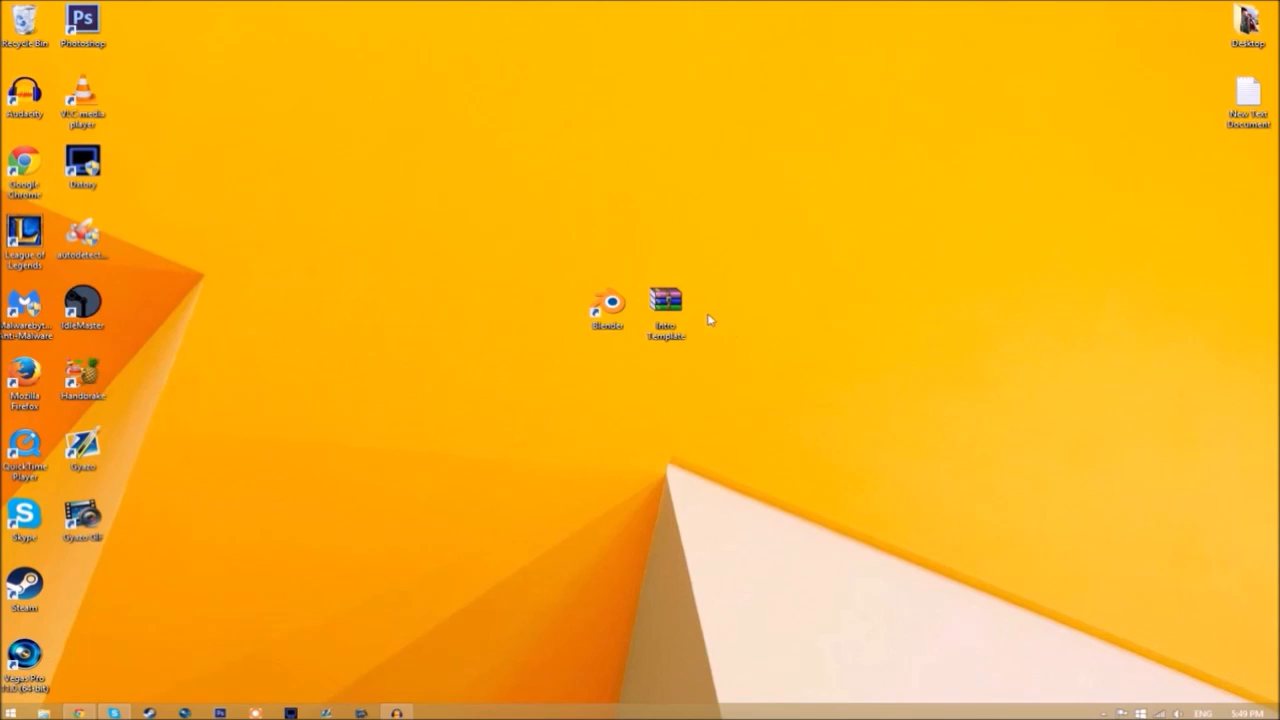
Extract the Intro Template archive on the desktop into its own Intro Template folder.
right_click(668, 300)
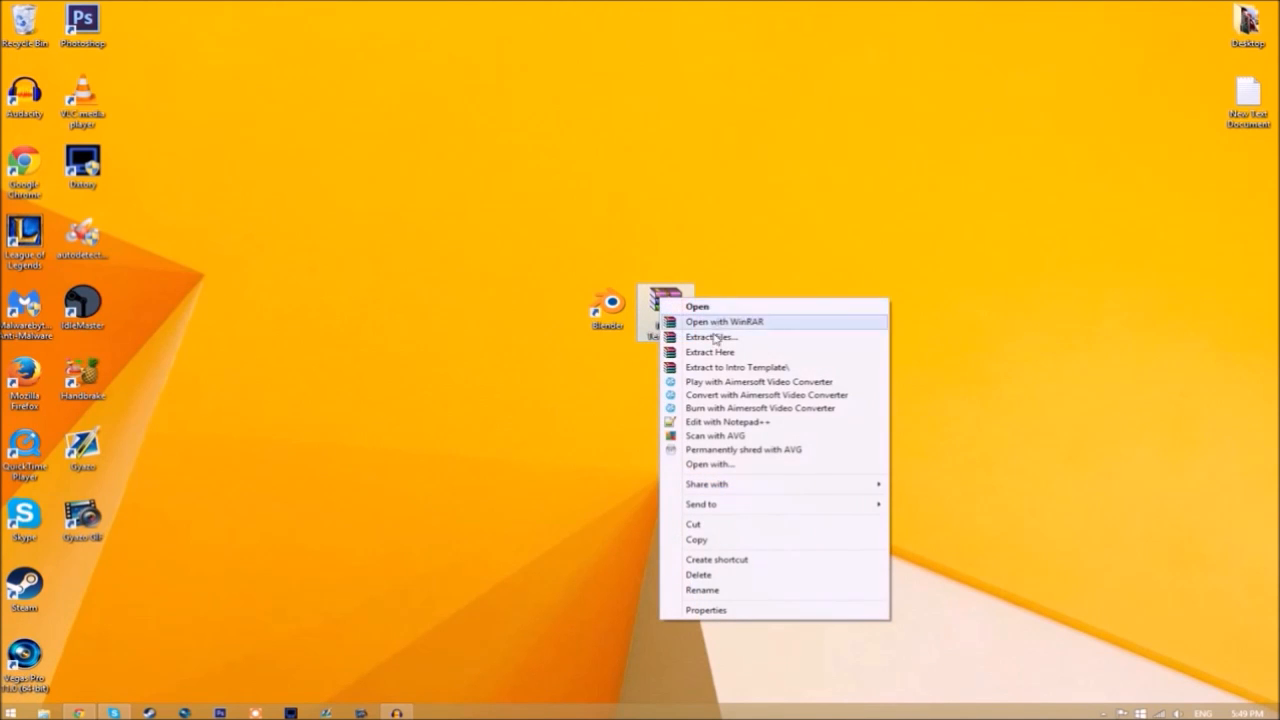
click(736, 366)
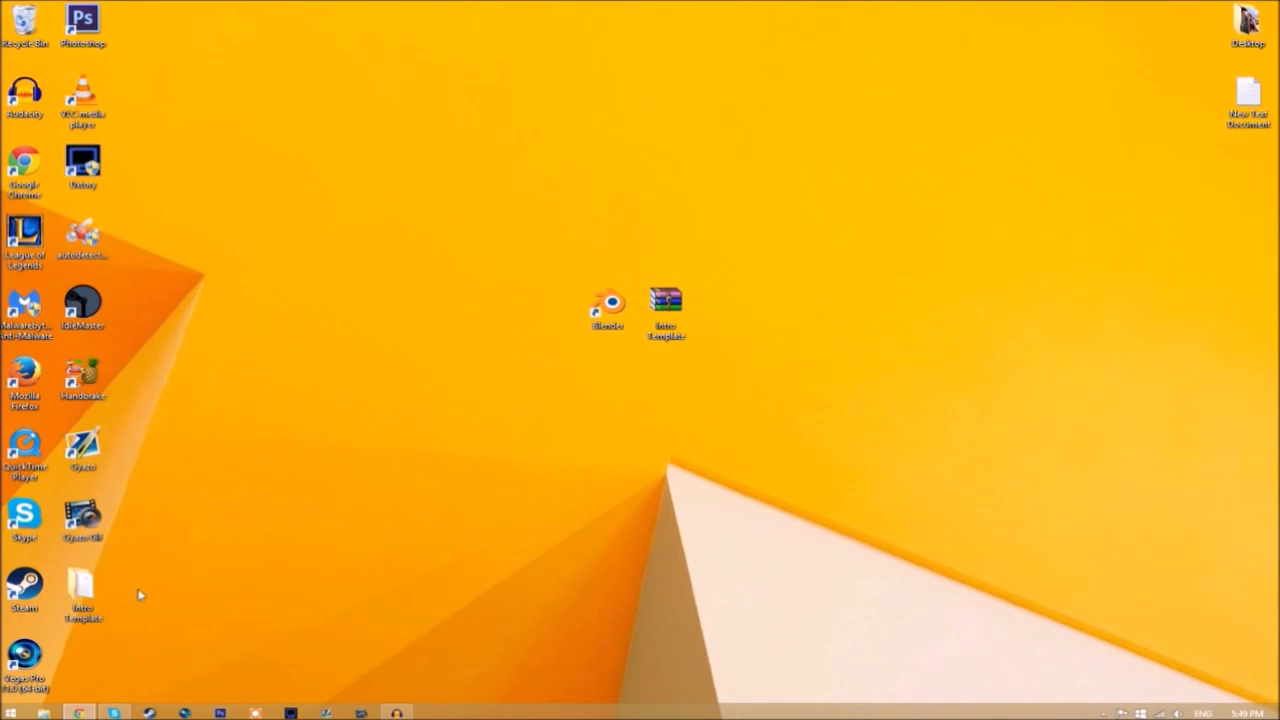
drag(84, 590, 724, 312)
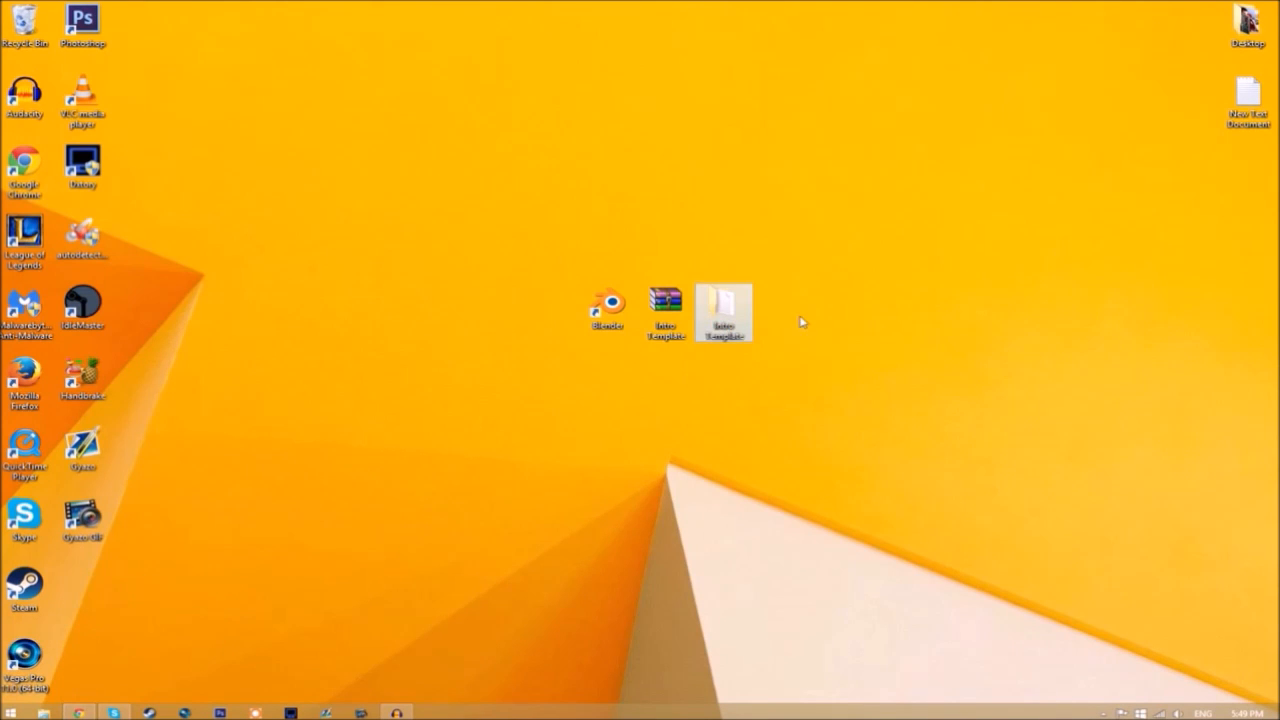
Check the extracted folder contains the EDIT TEXT HERE blend file, then close it.
double_click(724, 312)
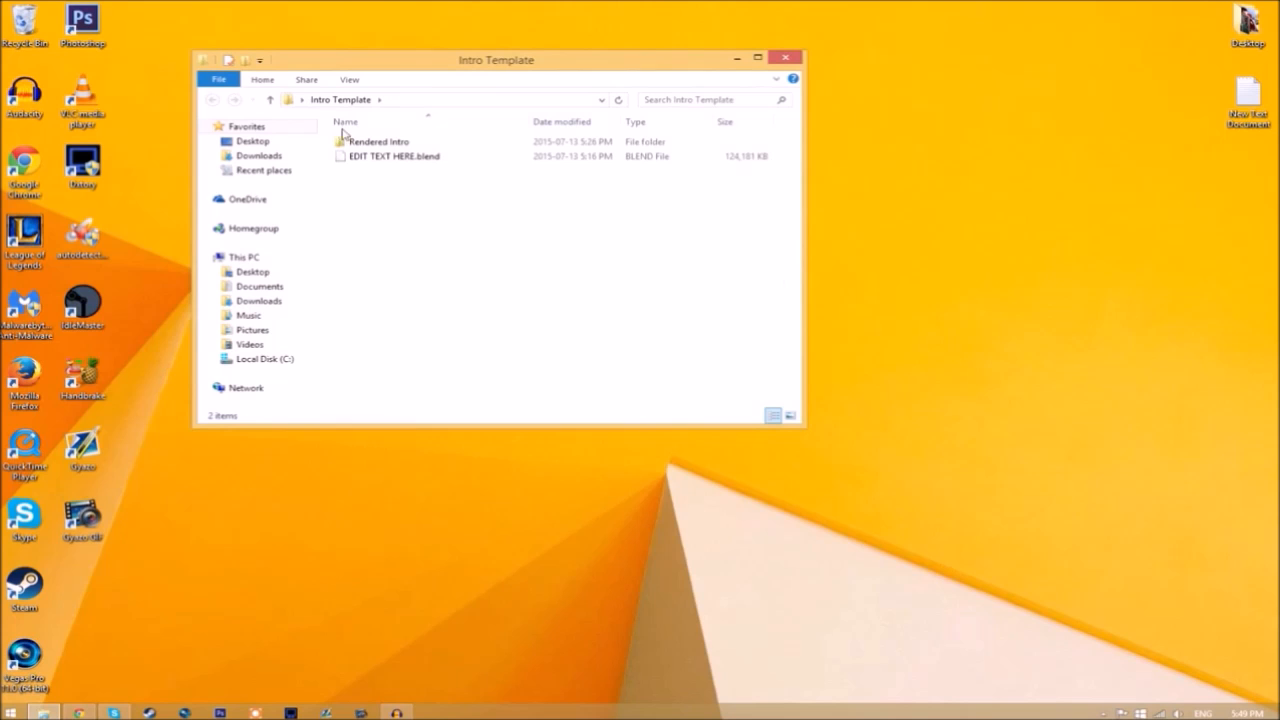
click(390, 156)
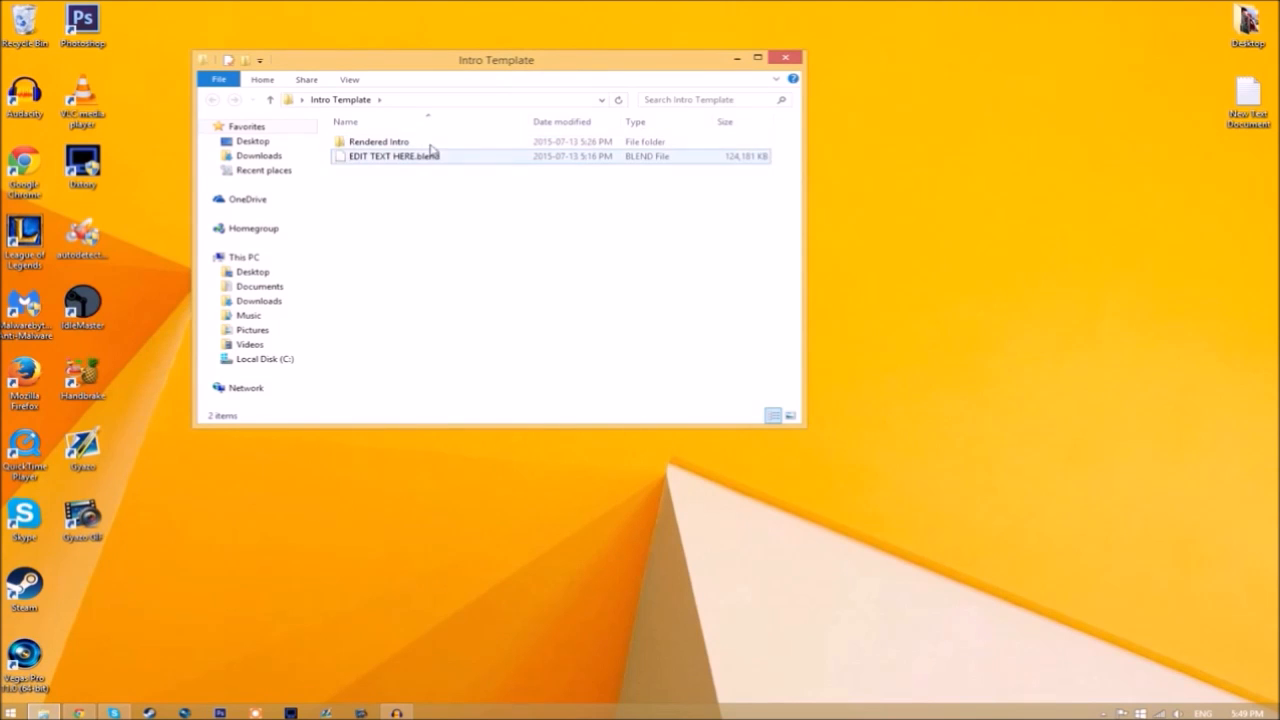
mouse_move(378, 140)
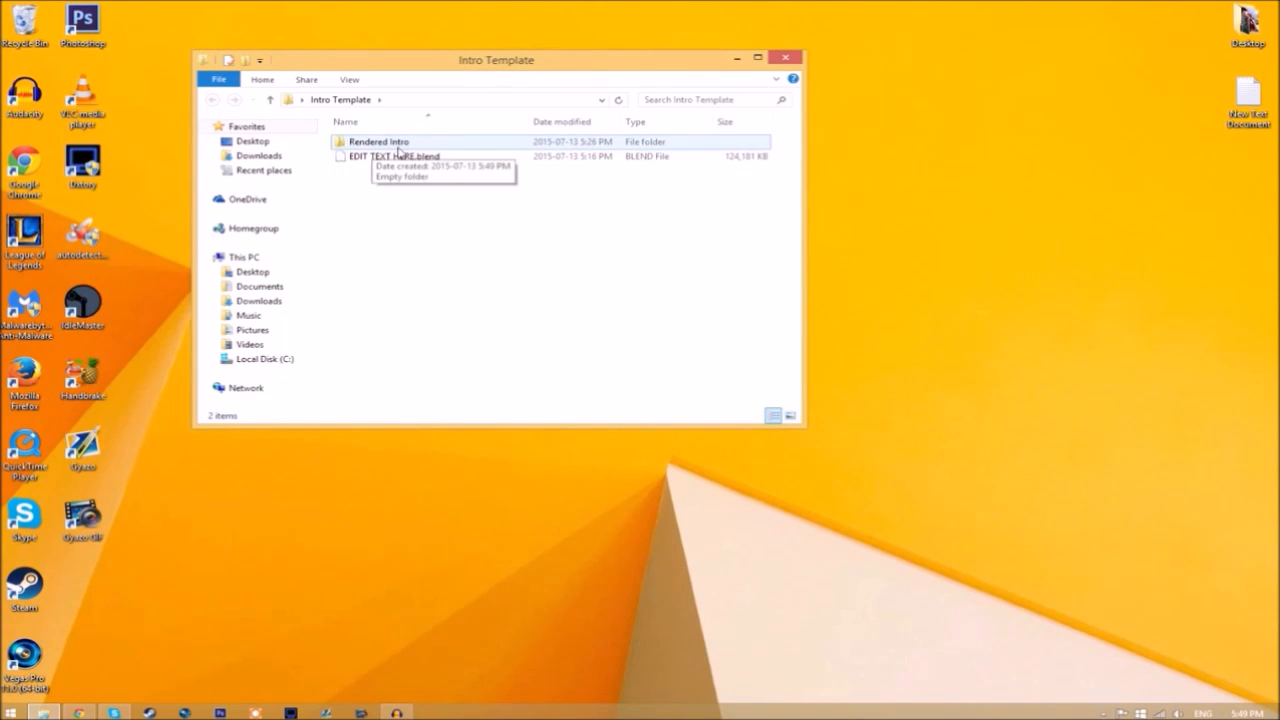
mouse_move(720, 72)
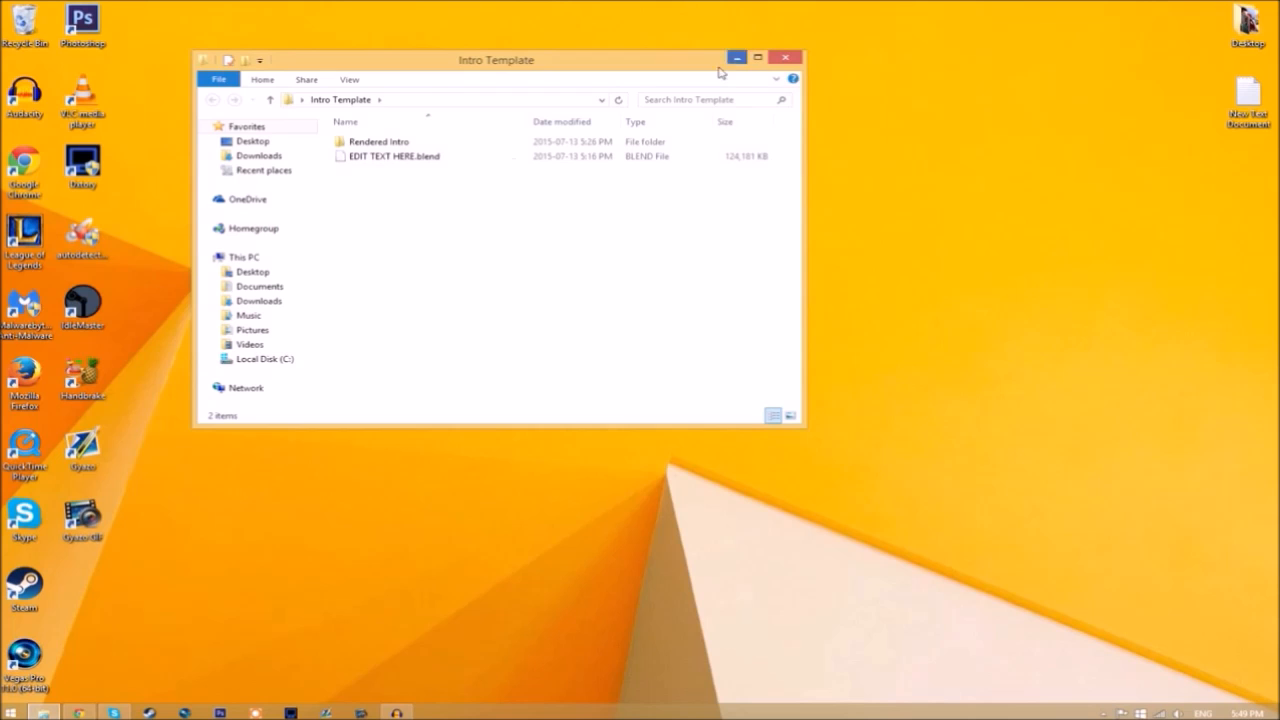
click(784, 56)
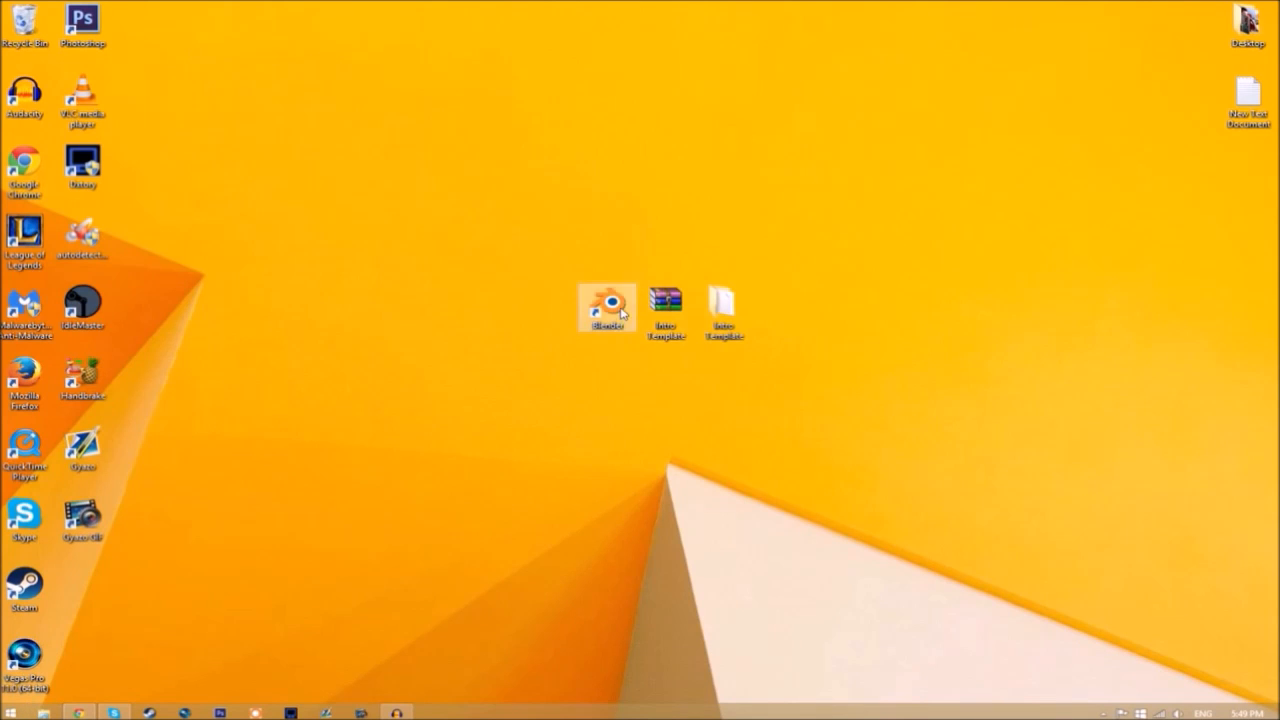
Launch Blender and select EDIT TEXT HERE.blend in the Intro Template folder to open.
double_click(608, 304)
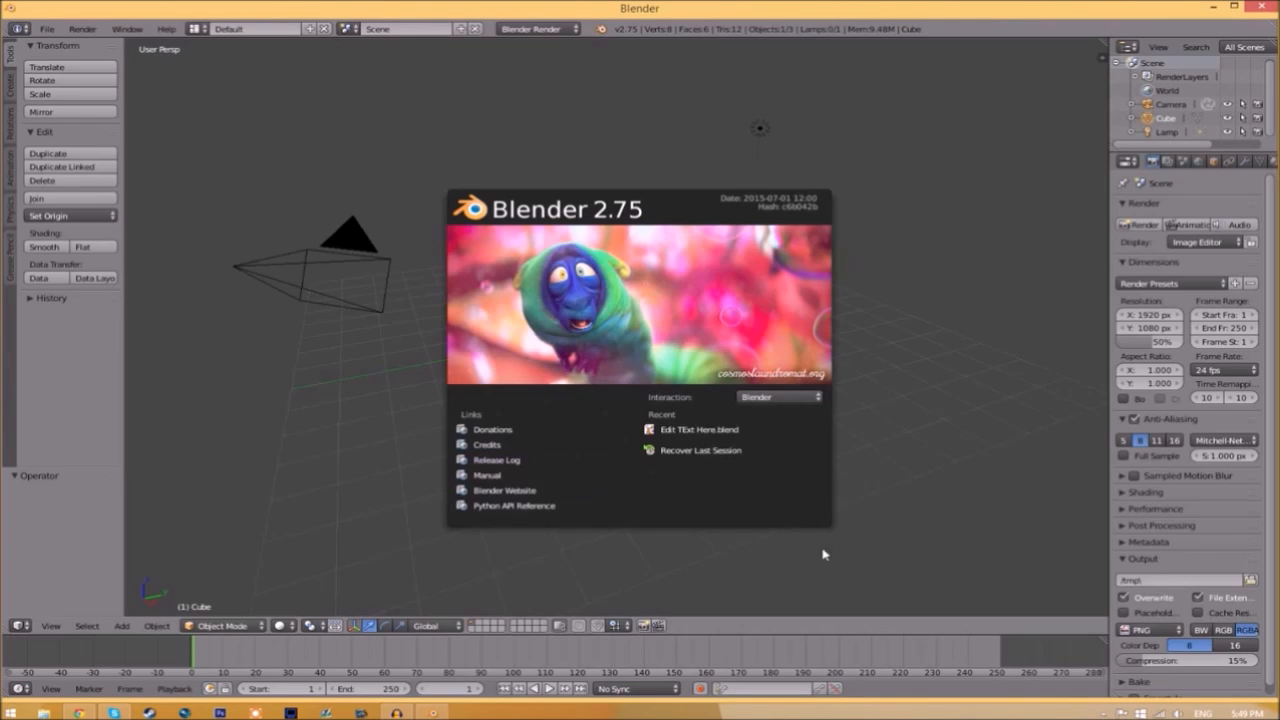
click(46, 28)
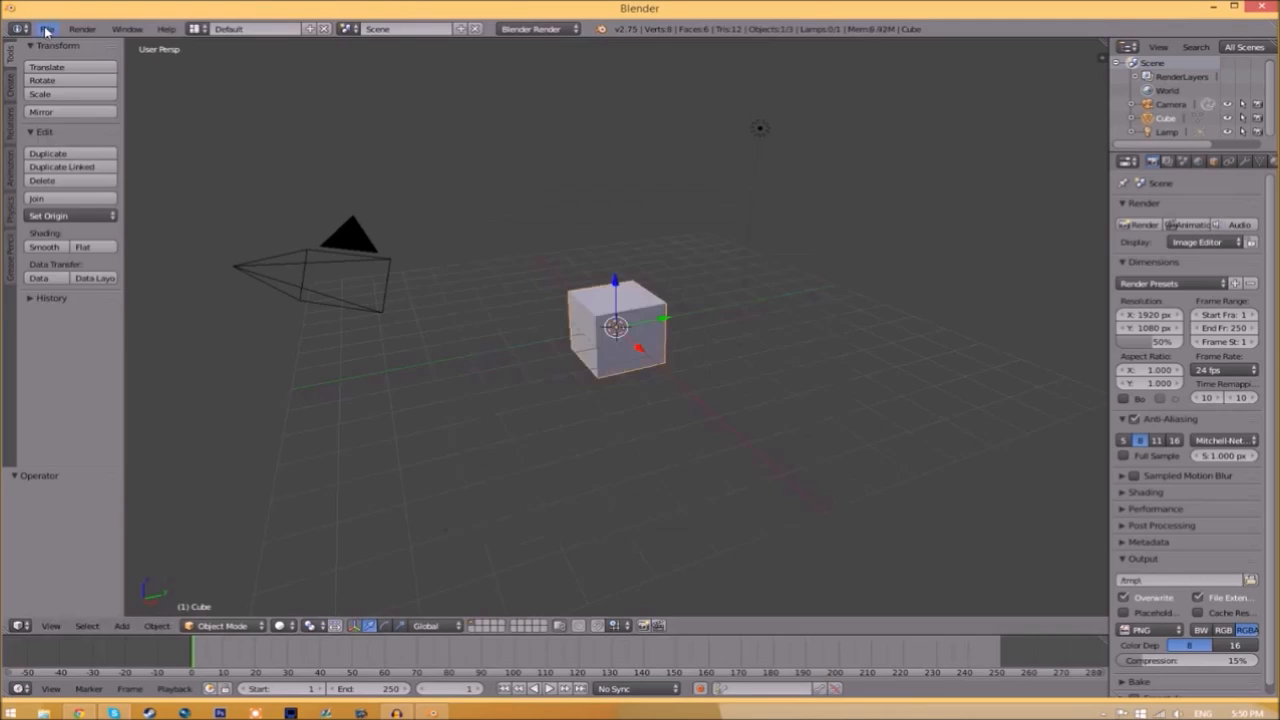
click(46, 28)
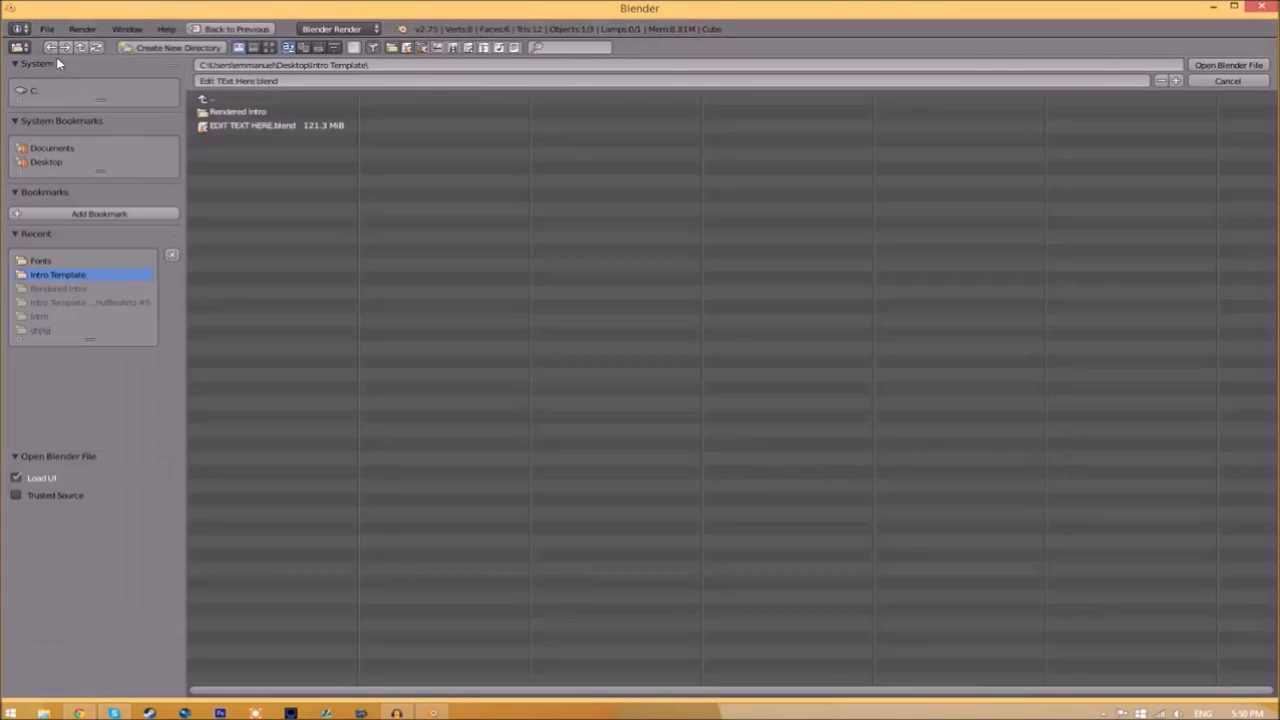
click(276, 124)
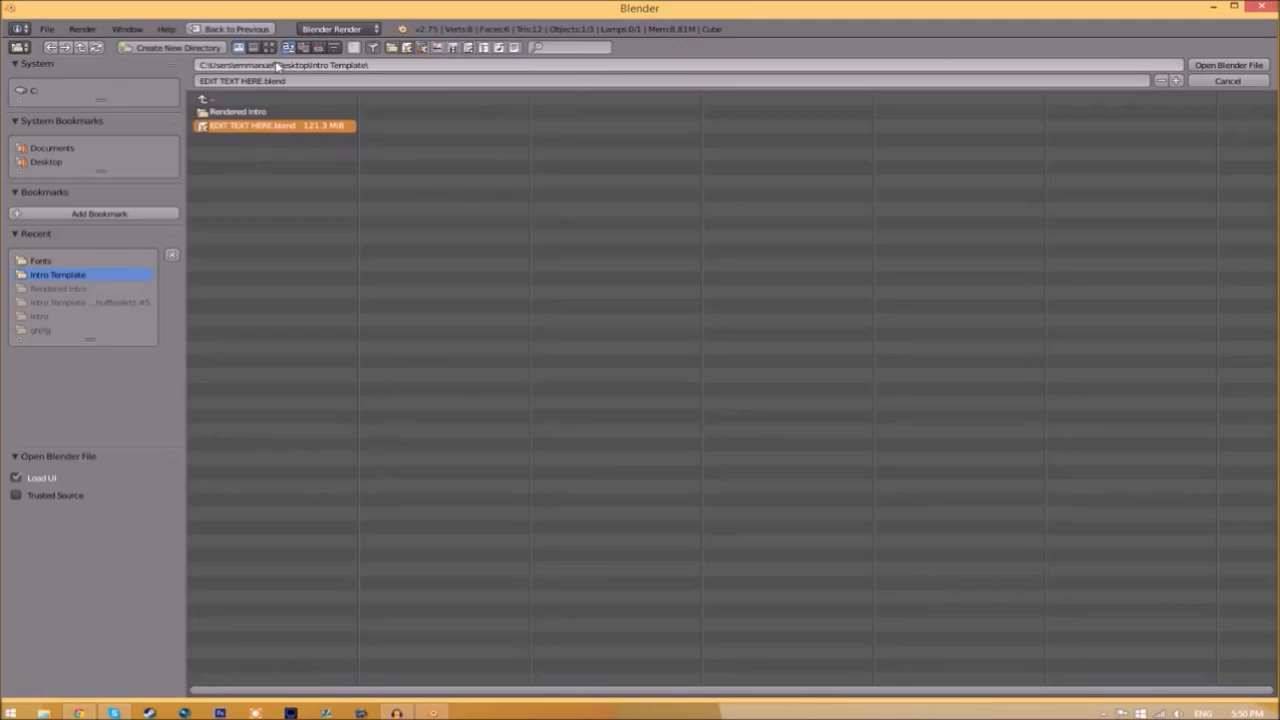
mouse_move(330, 82)
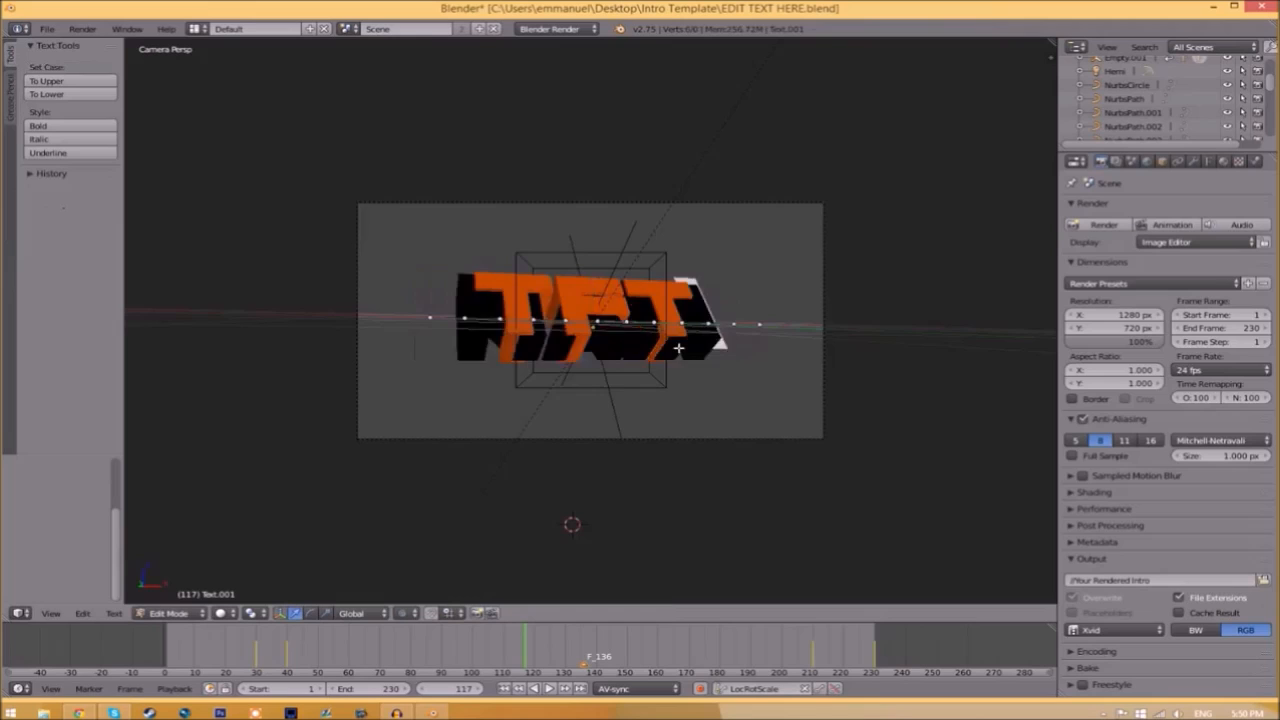
click(158, 612)
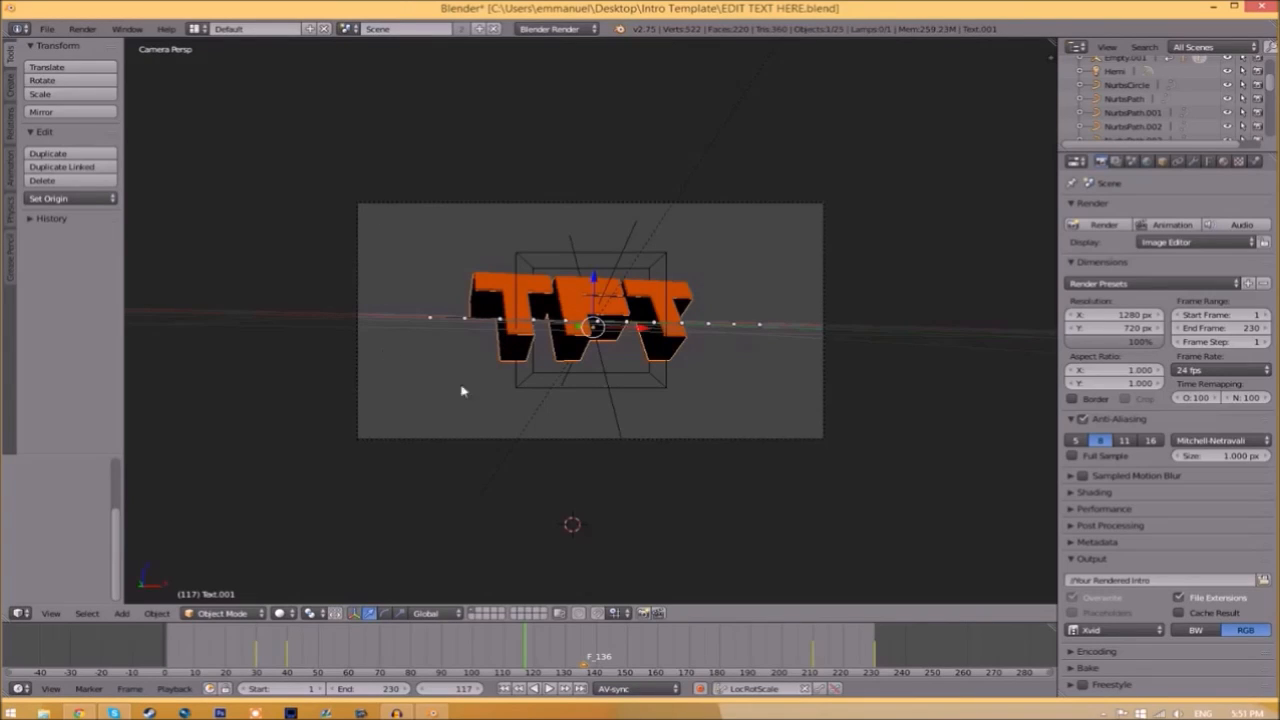
mouse_move(800, 290)
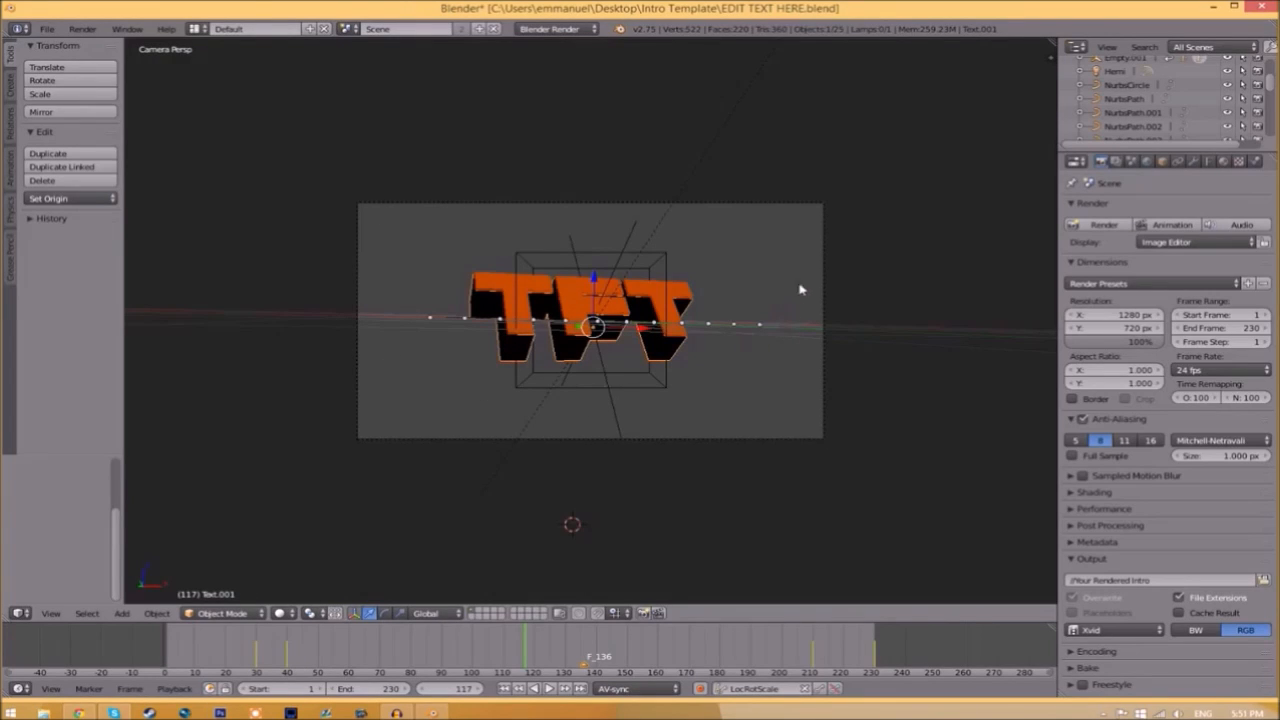
click(1208, 160)
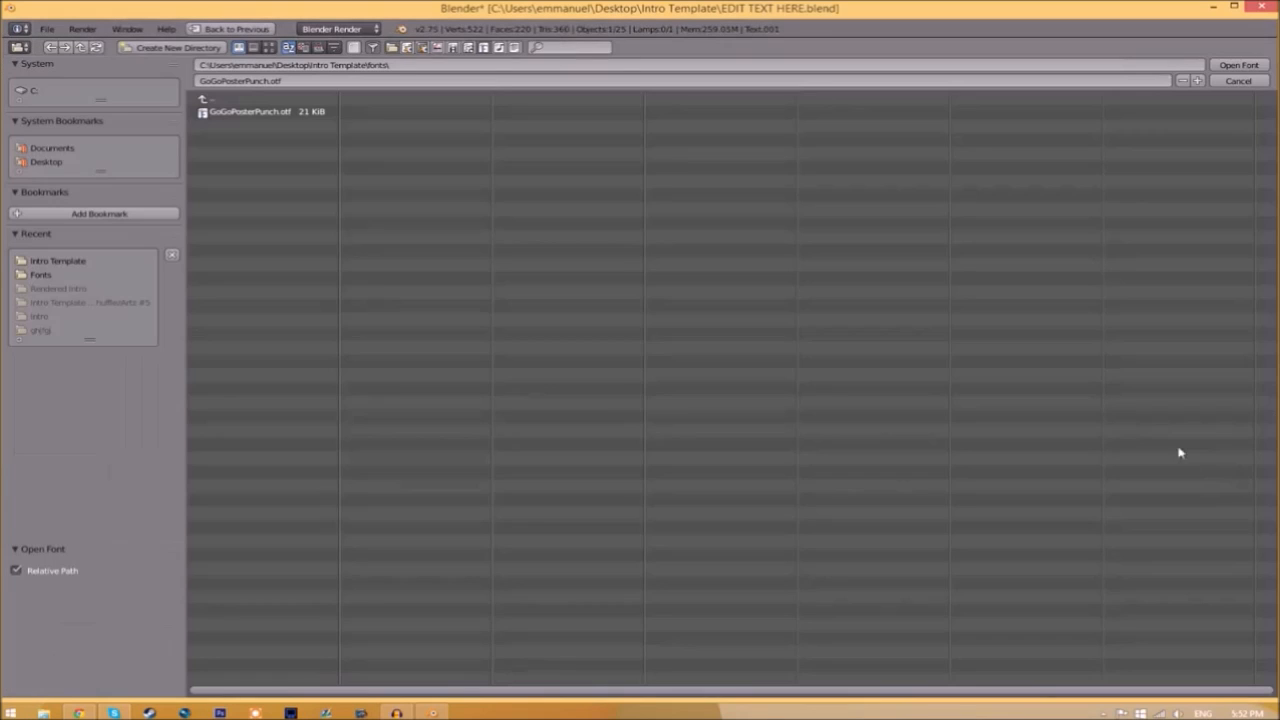
mouse_move(604, 372)
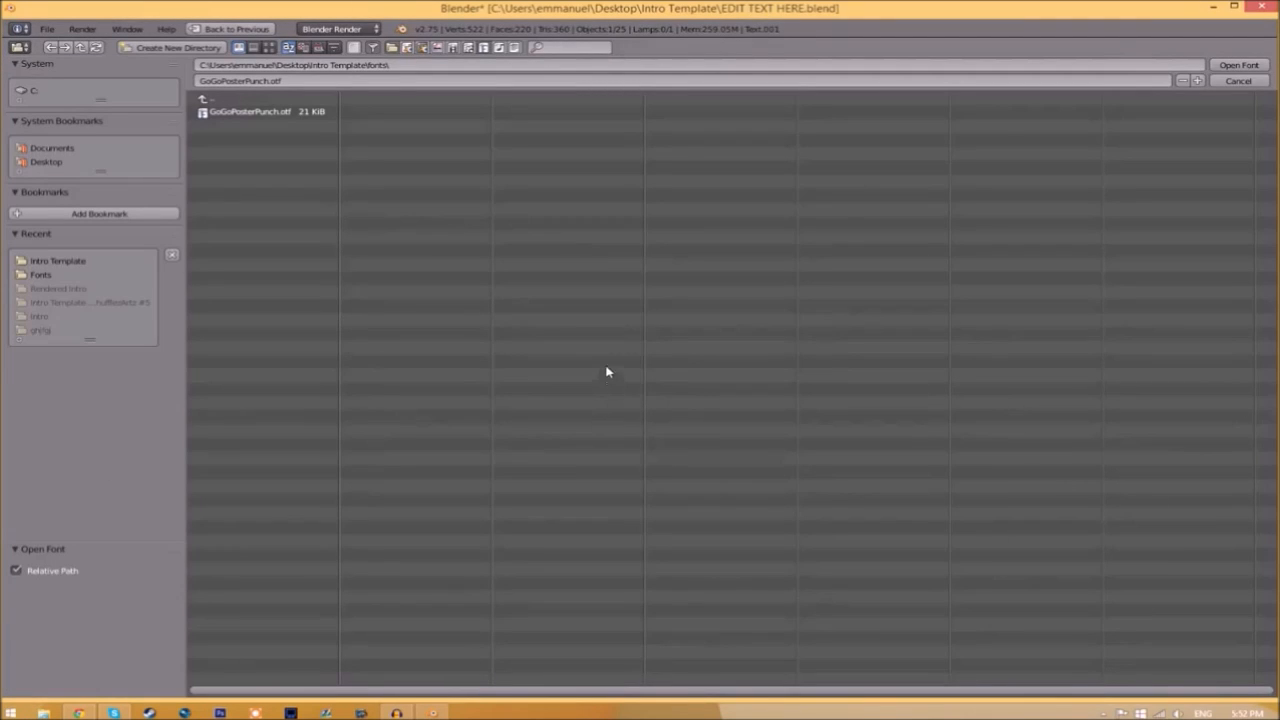
Load a .ttf typeface from C:\Windows\Fonts onto the 3D intro text.
click(36, 90)
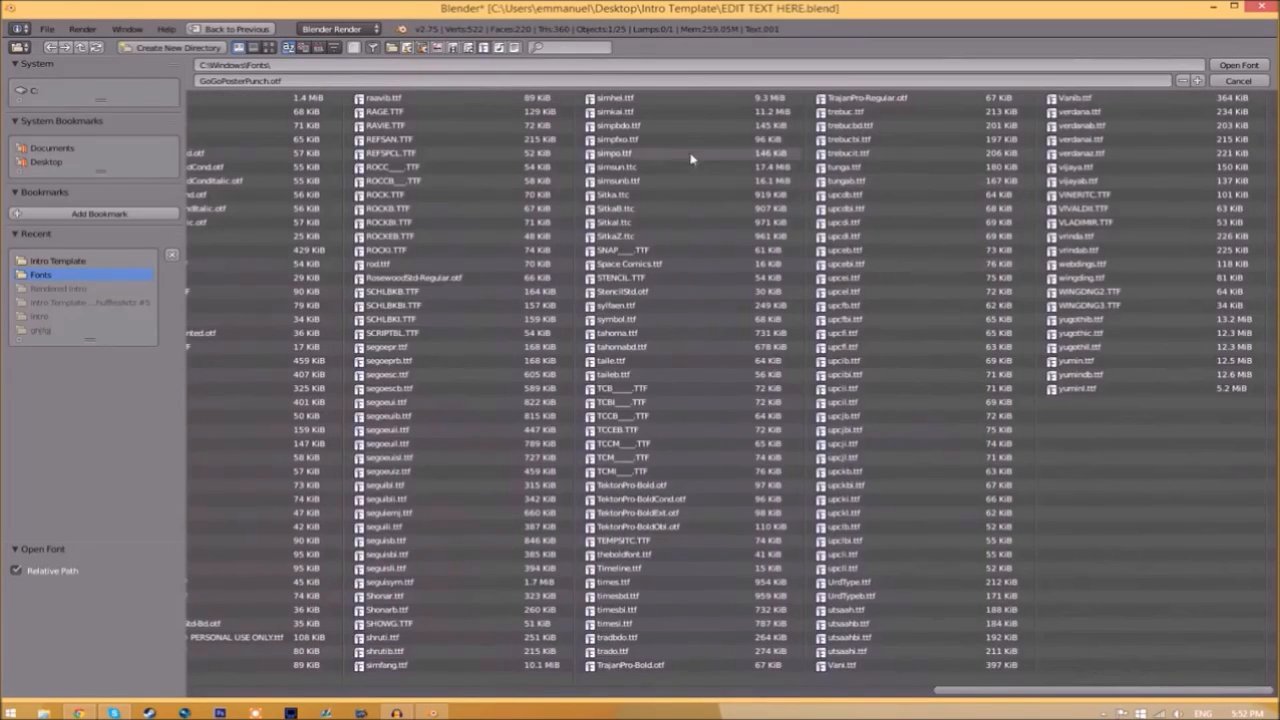
click(630, 264)
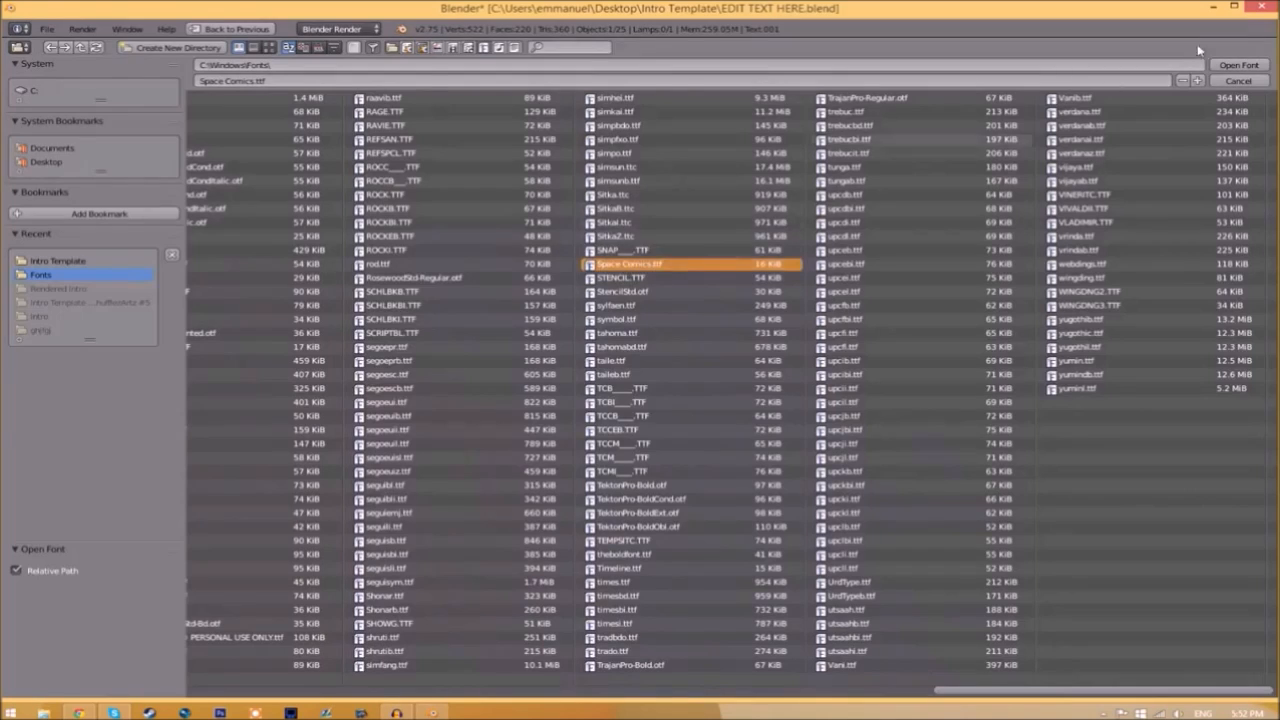
click(1236, 64)
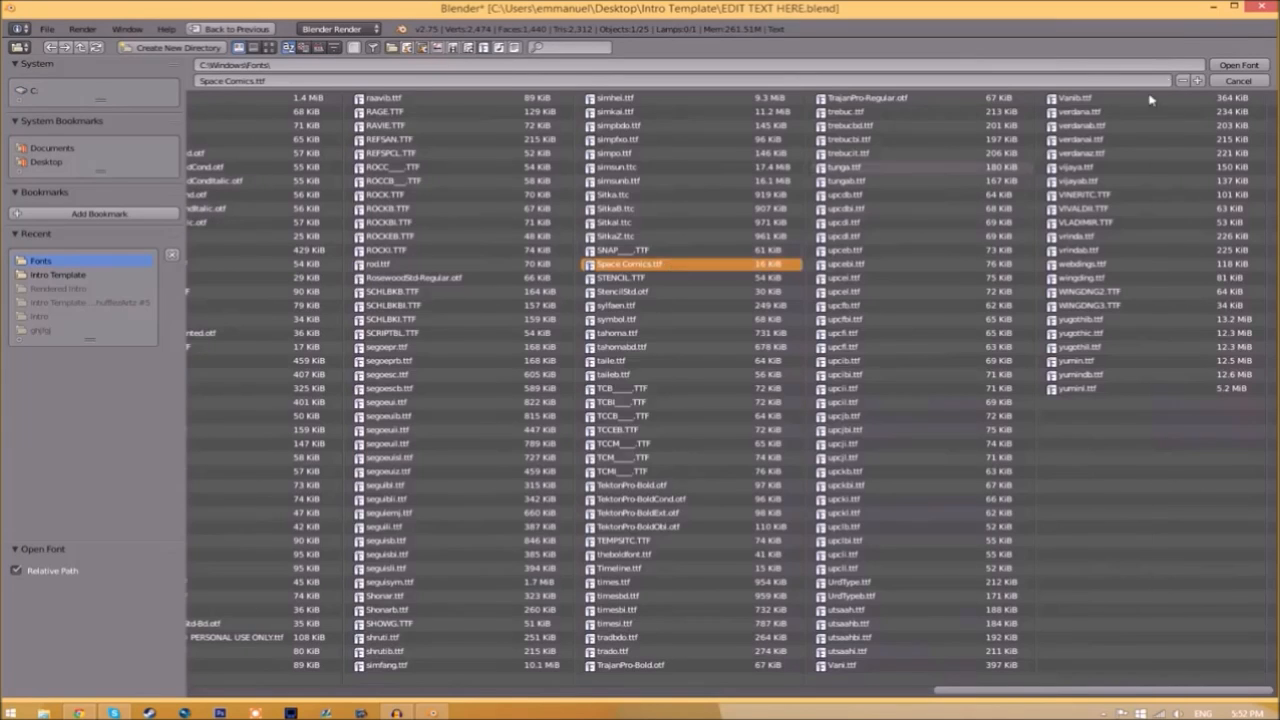
click(1236, 64)
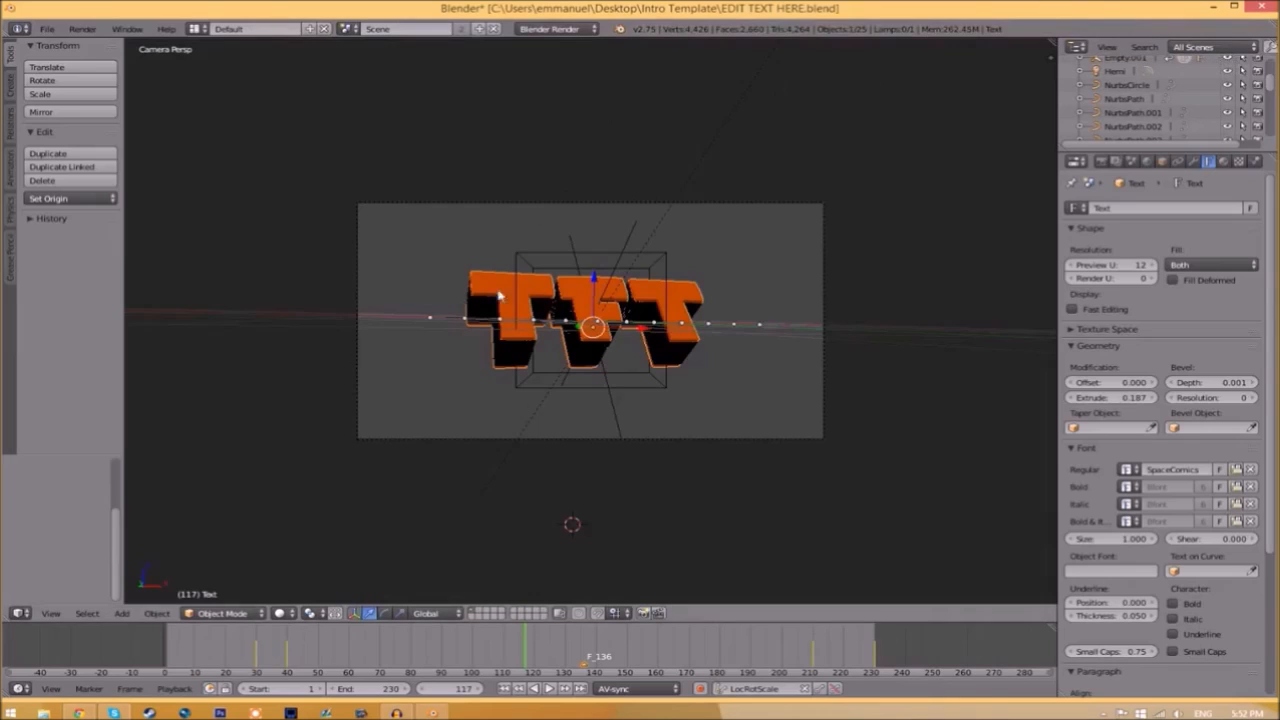
mouse_move(608, 716)
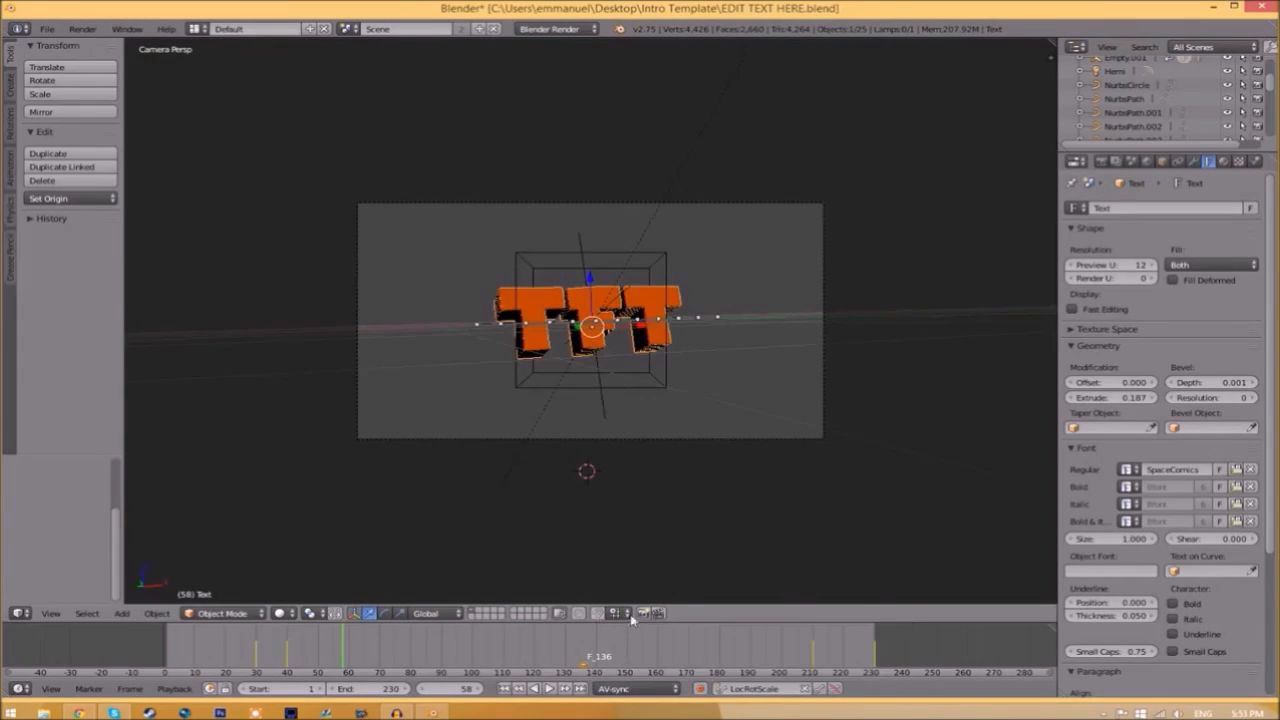
Set the render output format to MPEG with MPEG-4 encoding.
click(1100, 160)
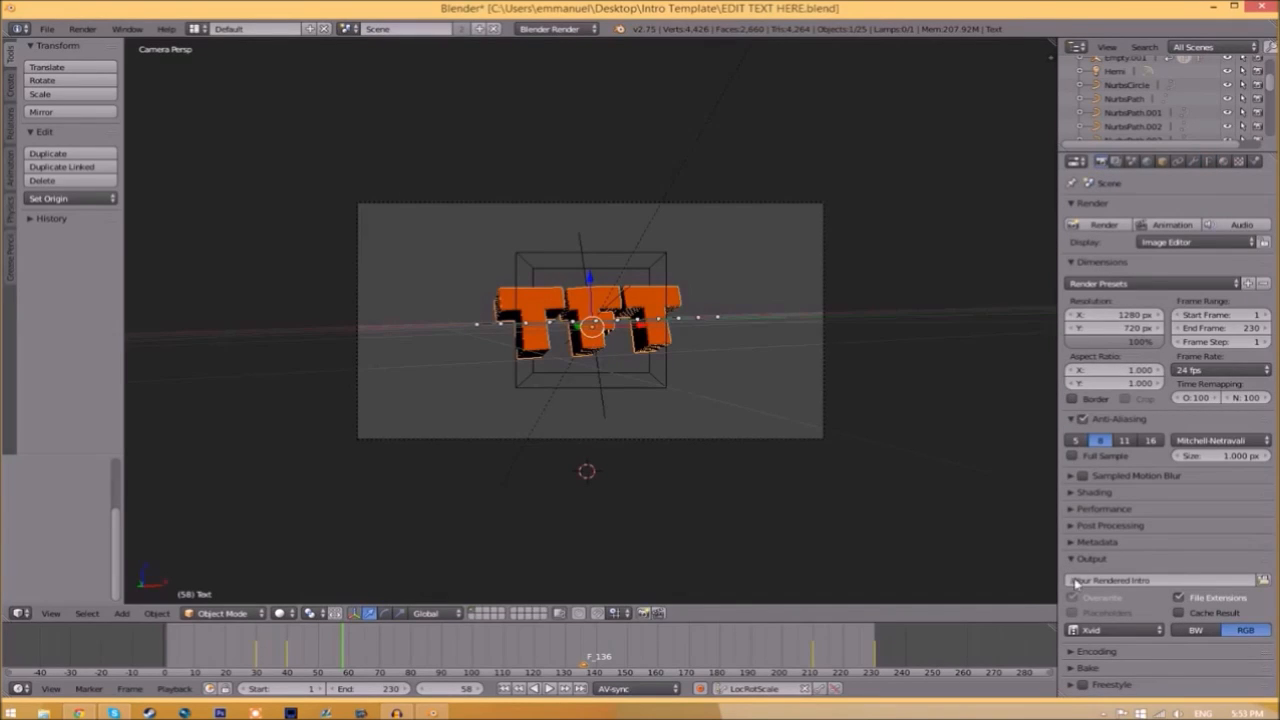
click(1112, 628)
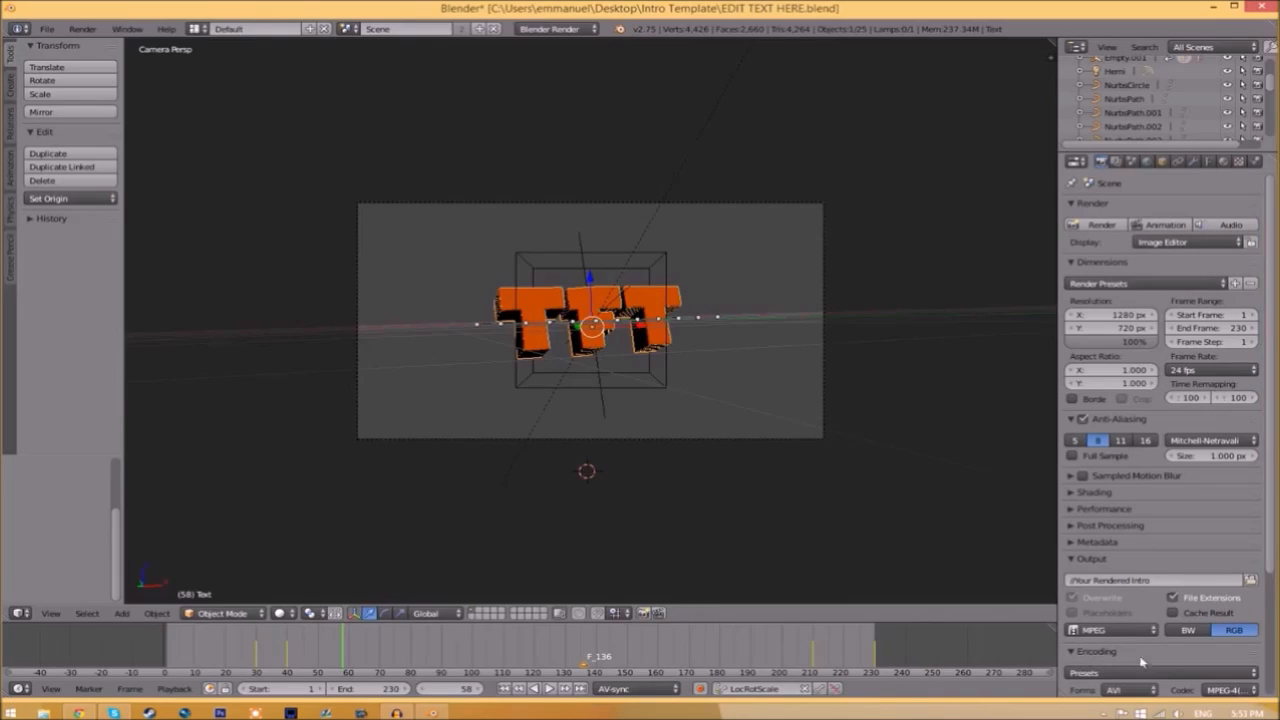
scroll(down, 3)
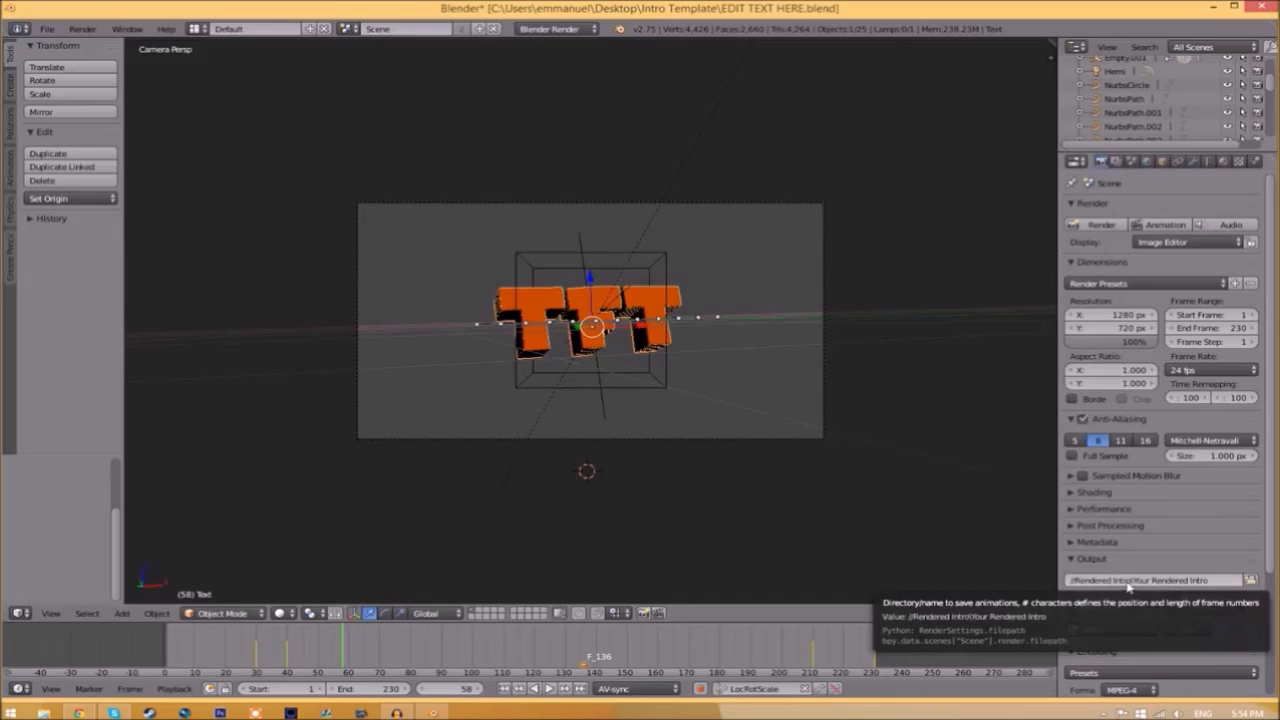
click(1252, 580)
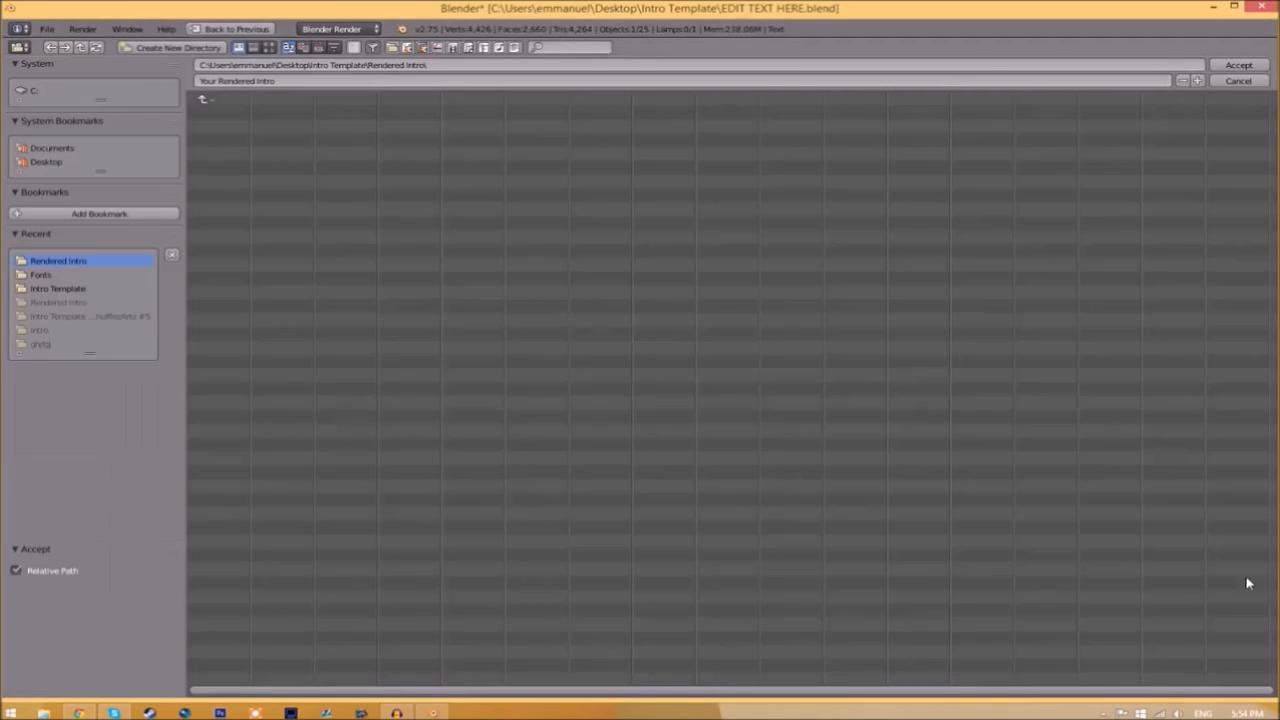
Save the output as INTRO TEMPLATE inside the Rendered Intro folder.
click(58, 288)
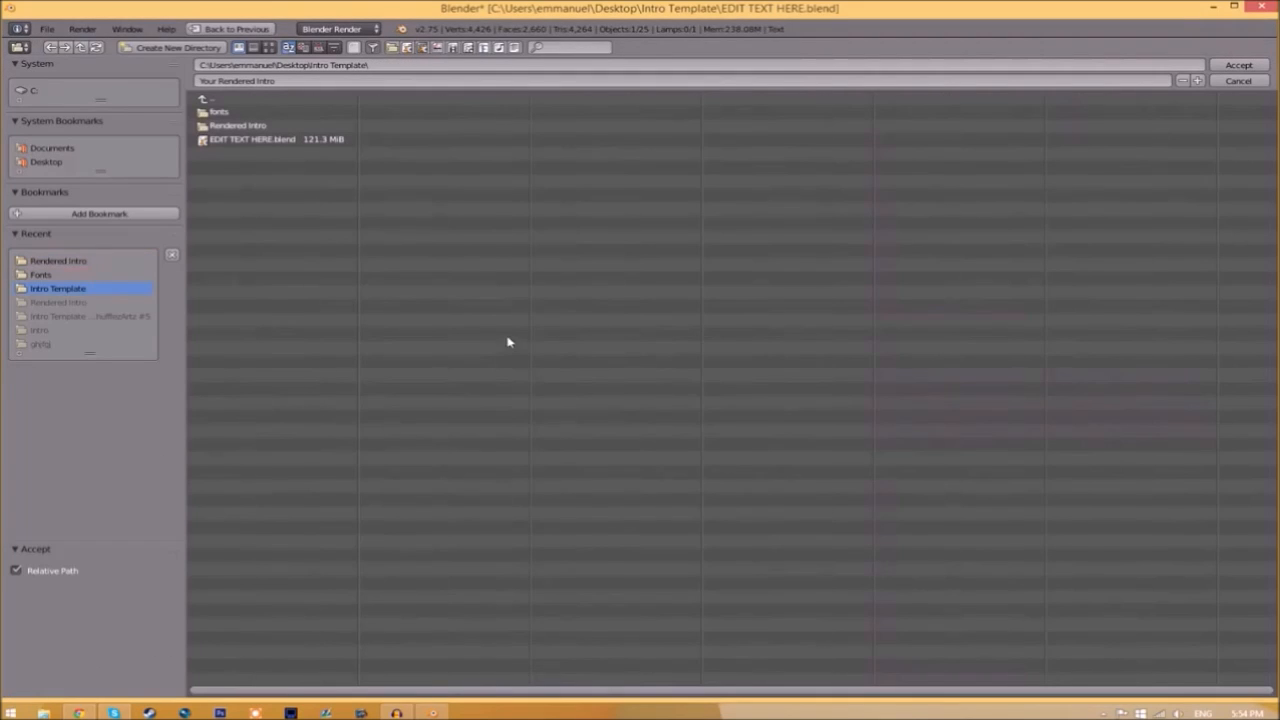
click(252, 140)
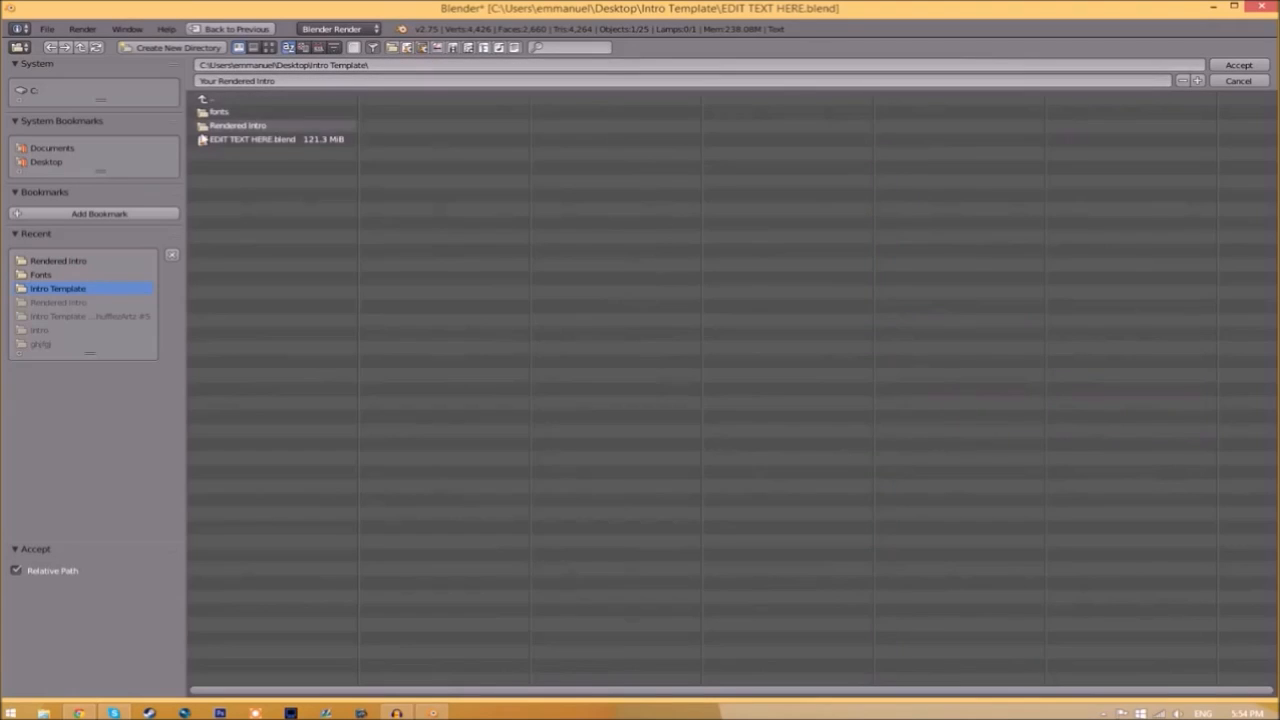
double_click(238, 124)
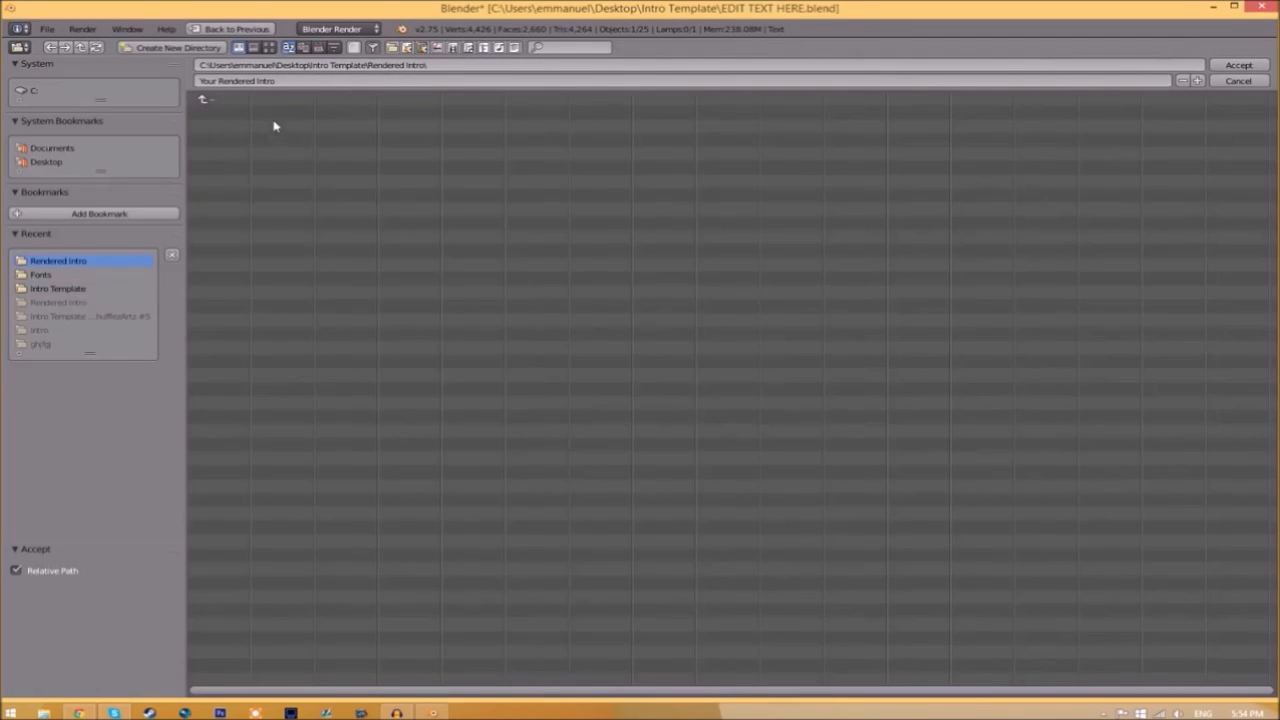
text(INTRO TEMPLATE)
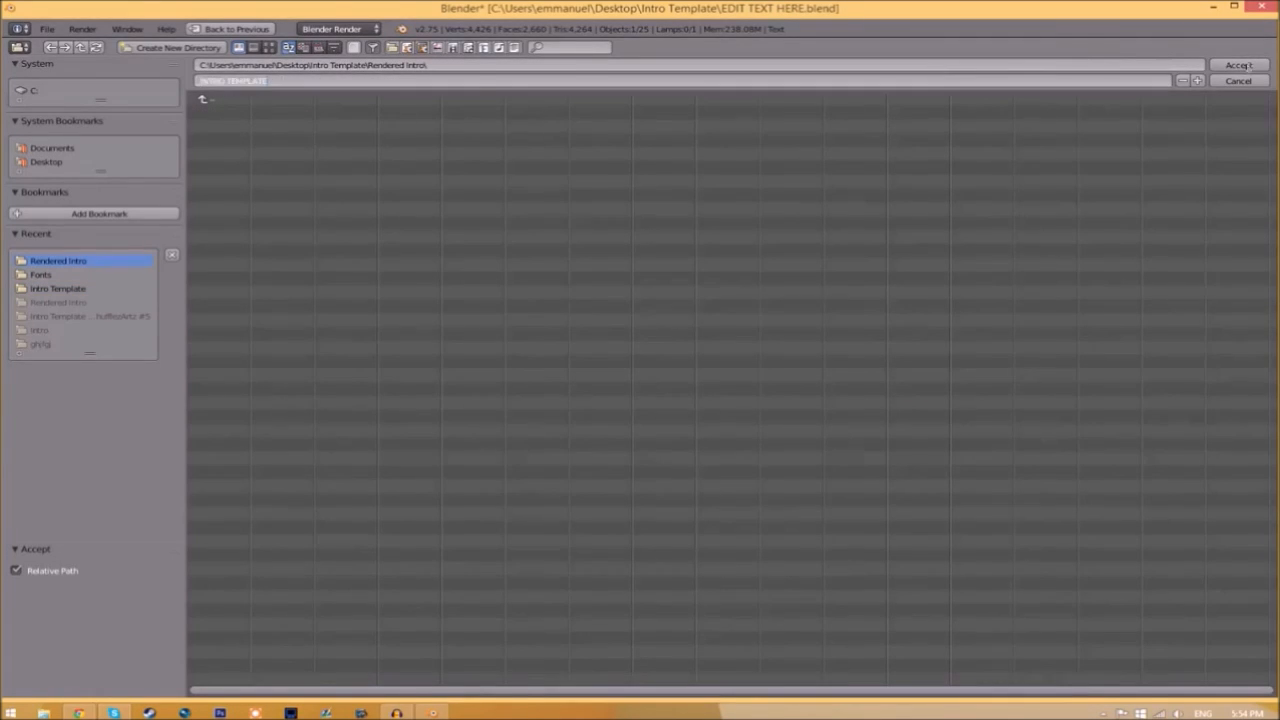
click(1238, 64)
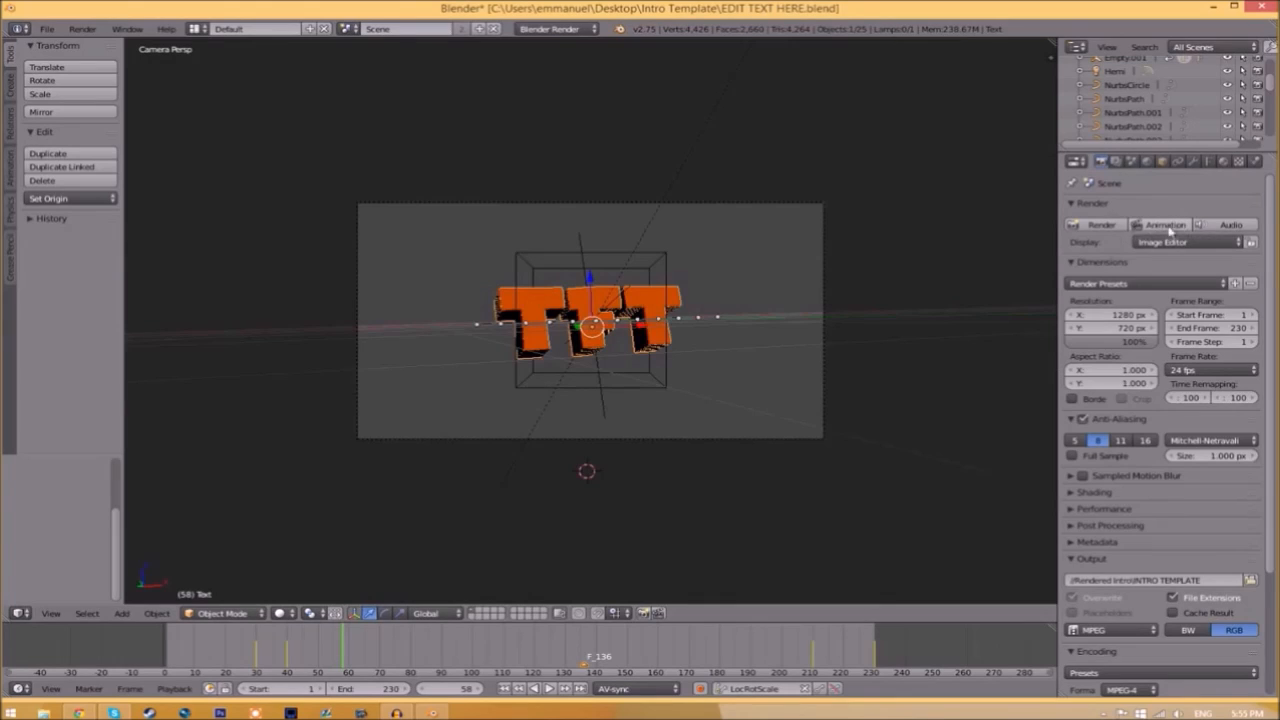
Render the full intro animation to the video file (Ctrl+F12).
click(82, 28)
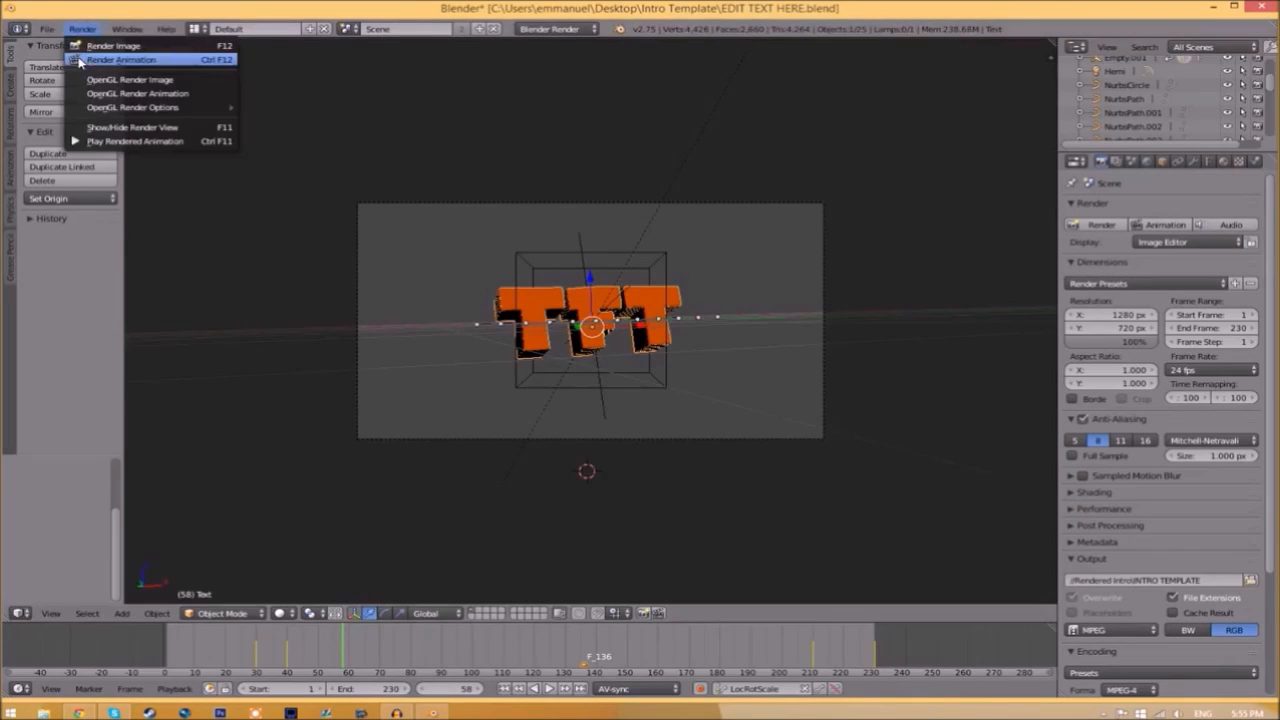
click(120, 60)
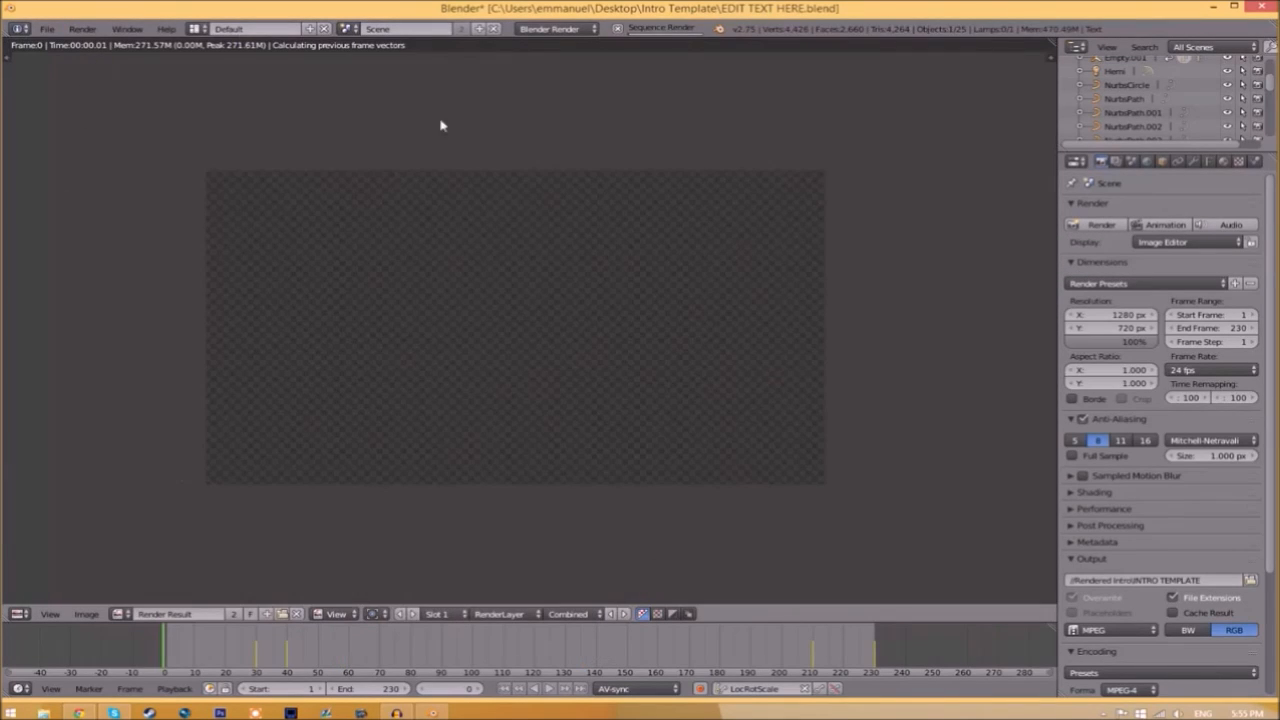